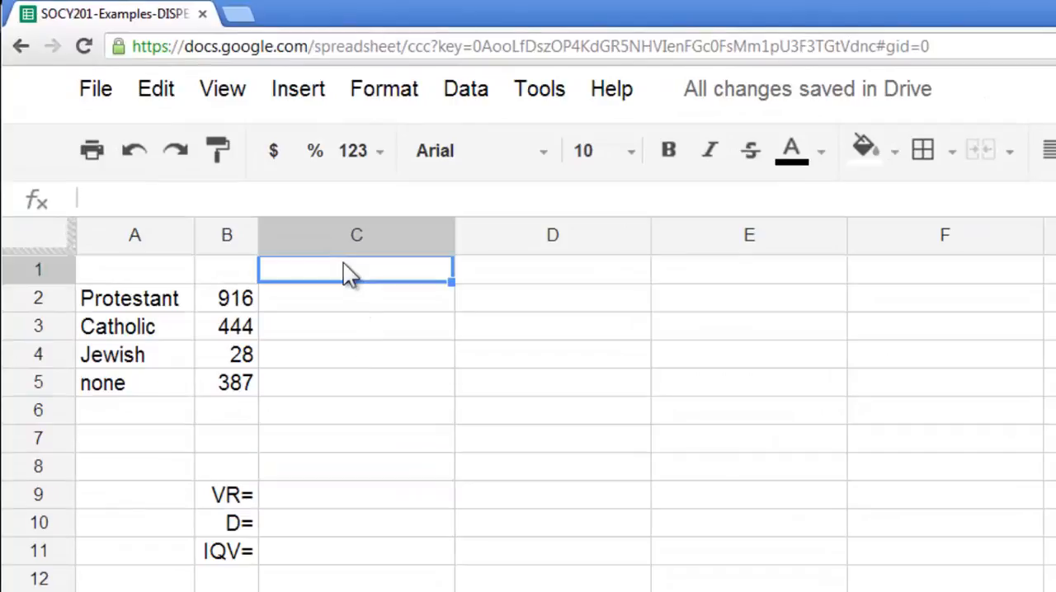
# - Label C1 'proportion' and SUM the four religion counts into B6, giving 1775
pyautogui.write('proportion')
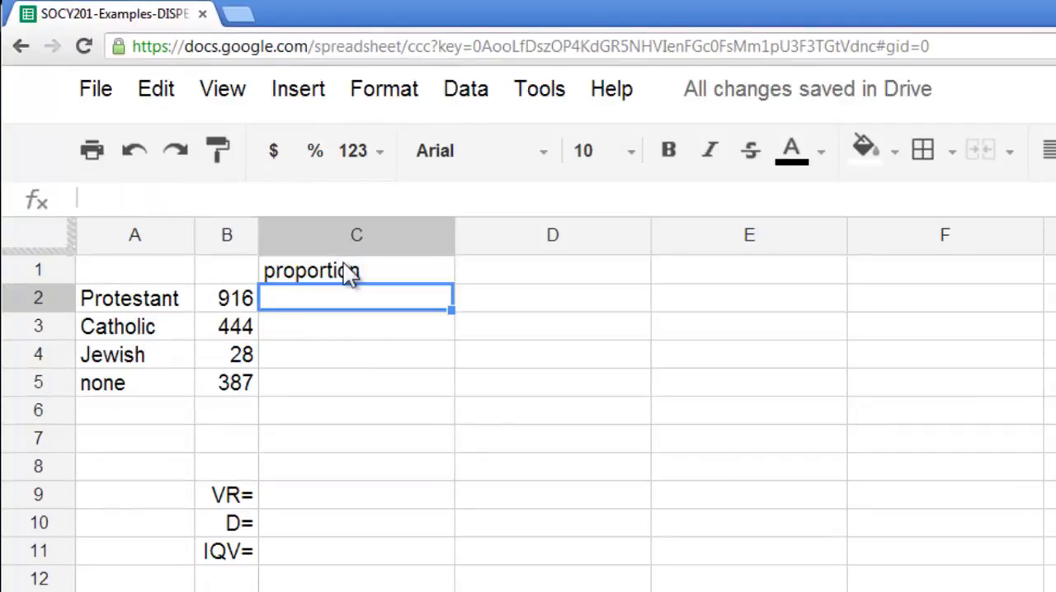
pyautogui.click(227, 298)
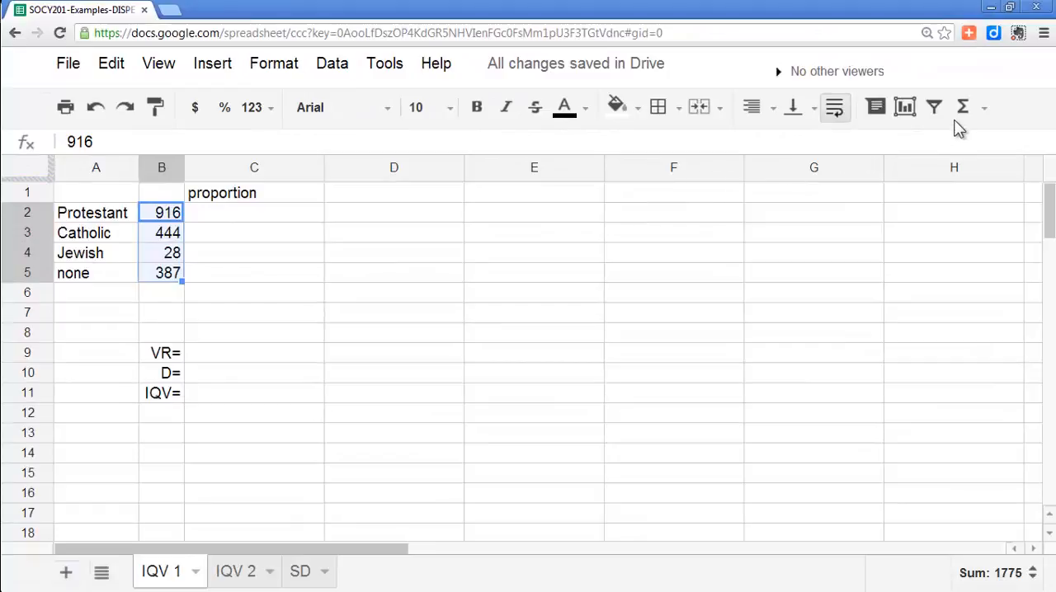
pyautogui.click(962, 107)
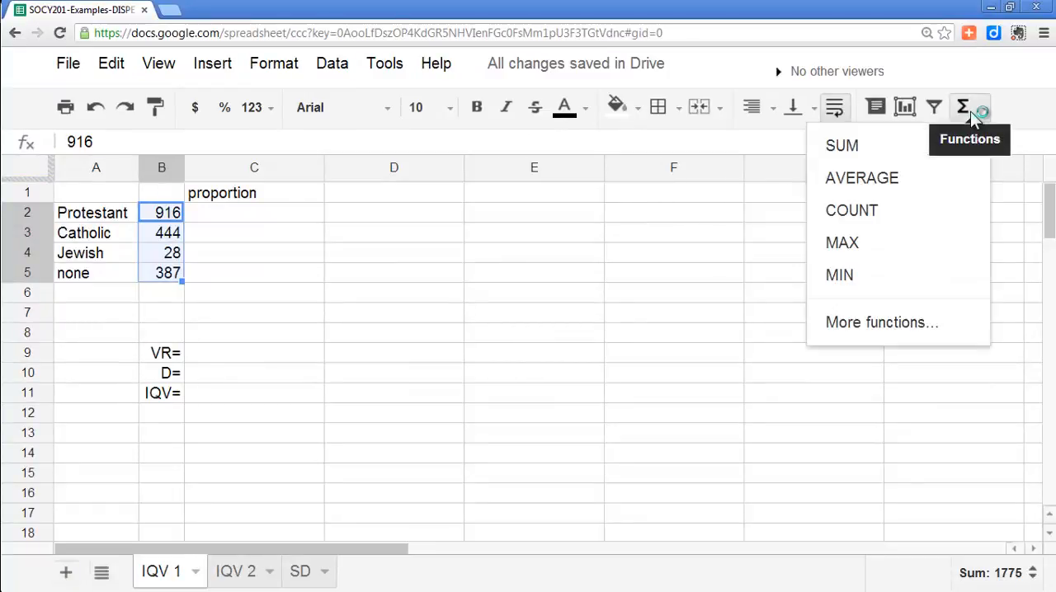
pyautogui.click(842, 145)
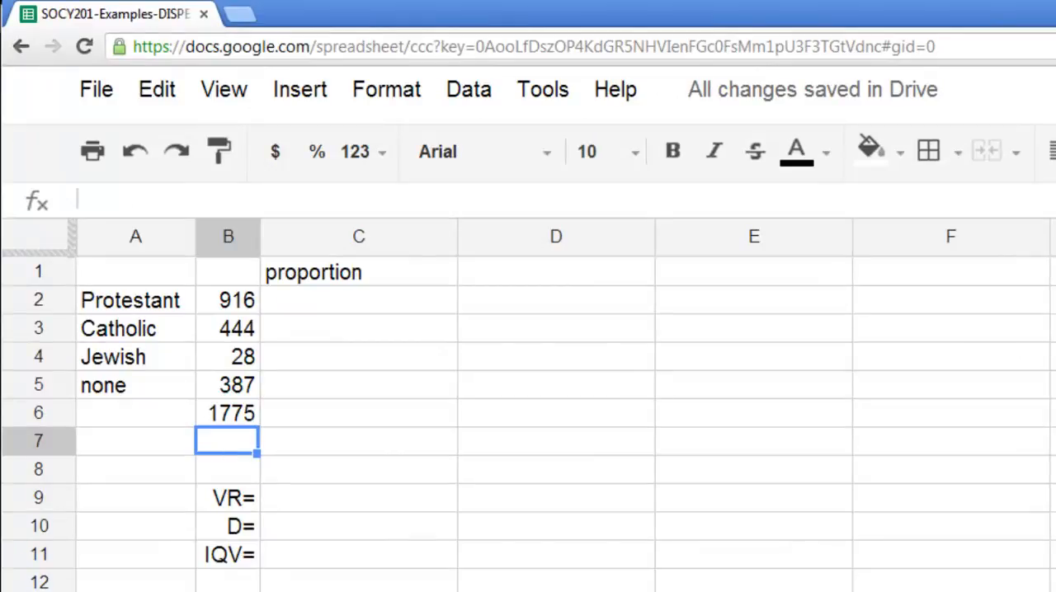
# - Build the formula =B2/B6 in C2, dividing the Protestant count by the 1775 total
pyautogui.click(357, 469)
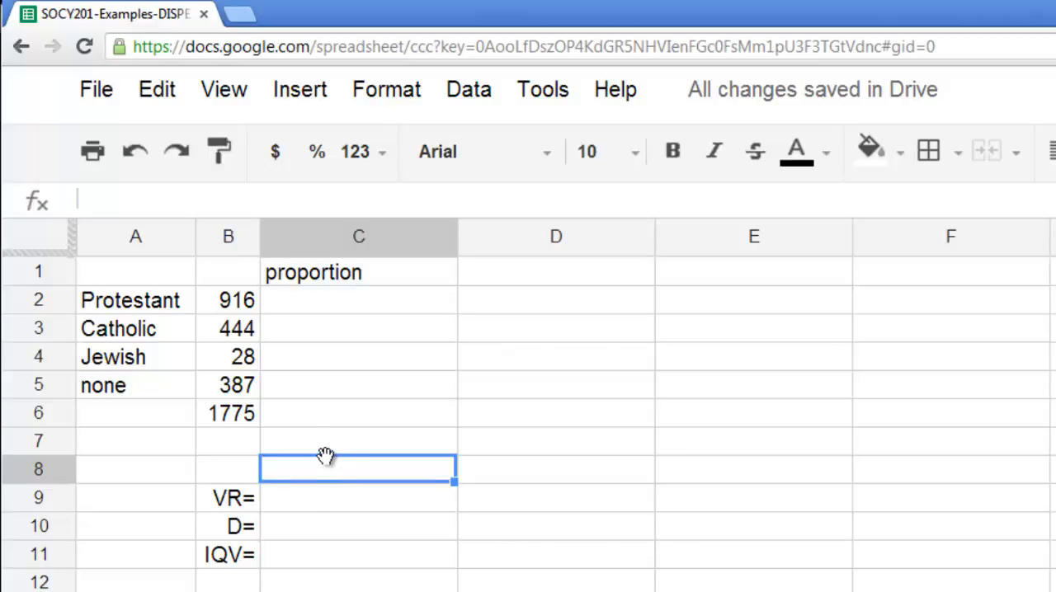
pyautogui.click(358, 299)
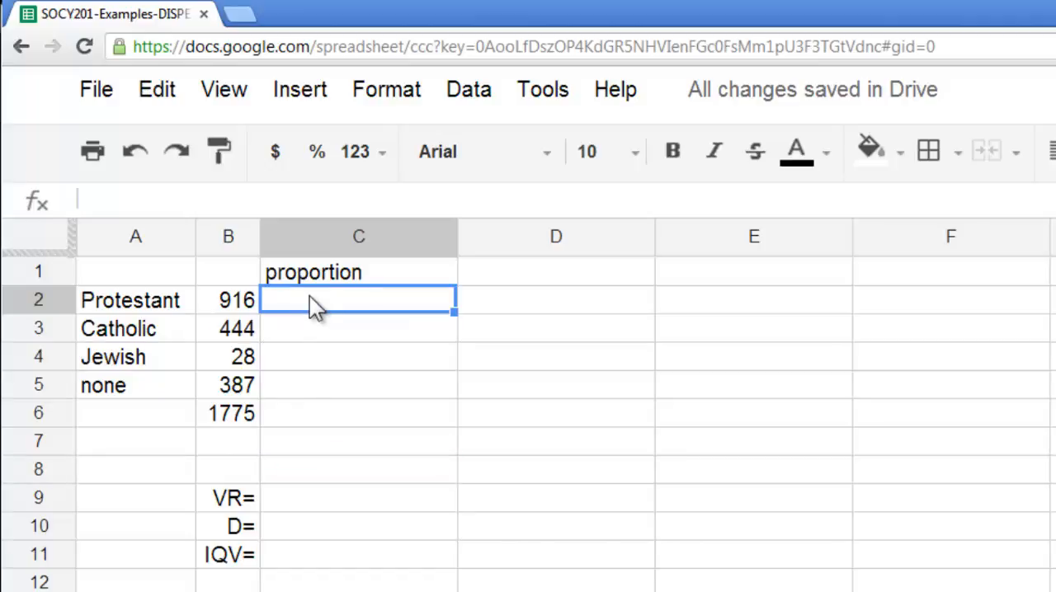
pyautogui.write('=')
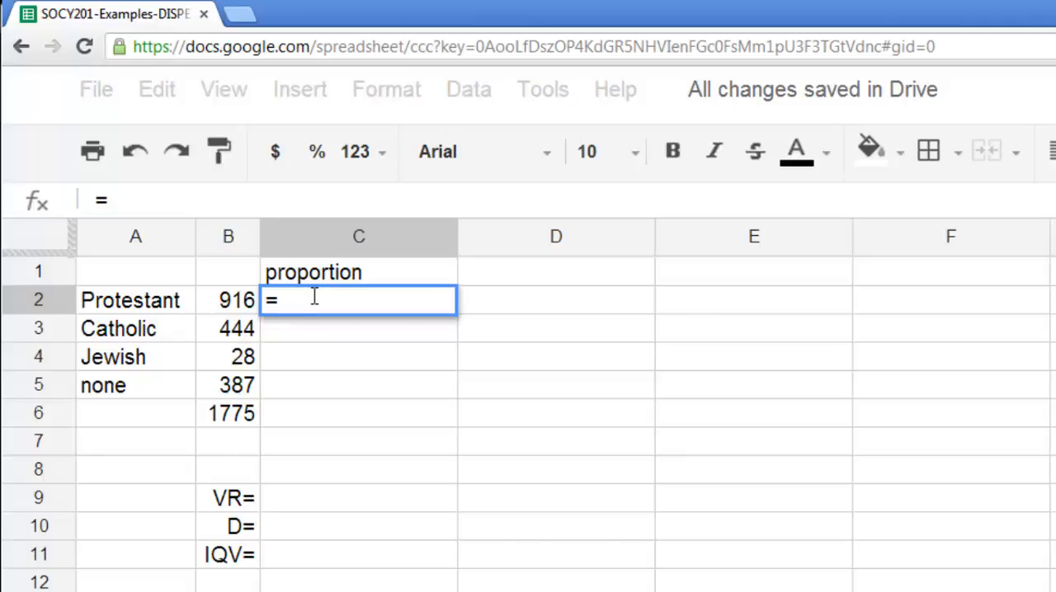
pyautogui.click(227, 299)
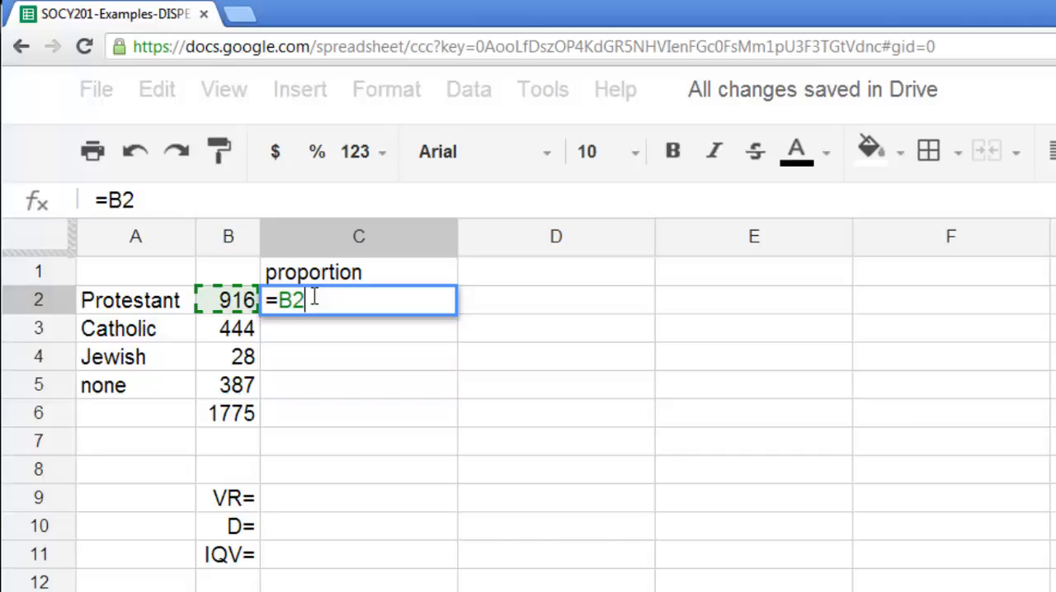
pyautogui.write('/')
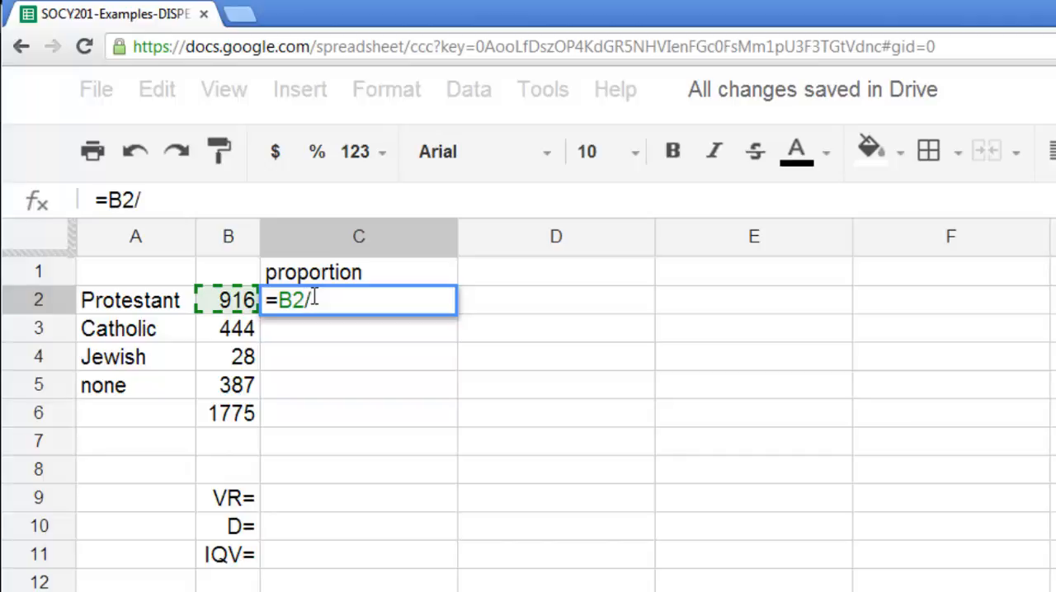
pyautogui.click(227, 356)
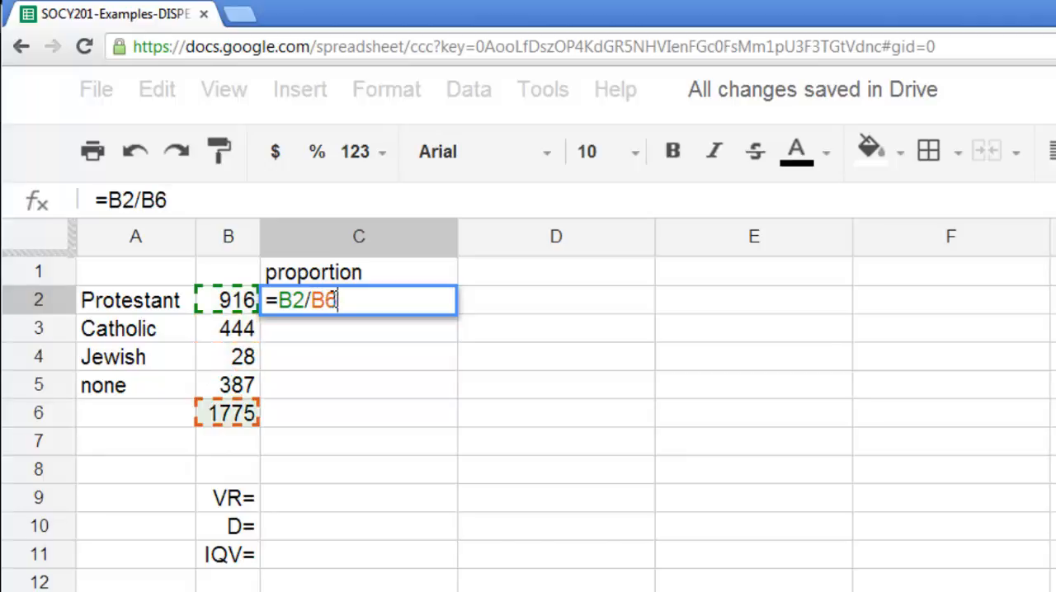
pyautogui.moveTo(425, 309)
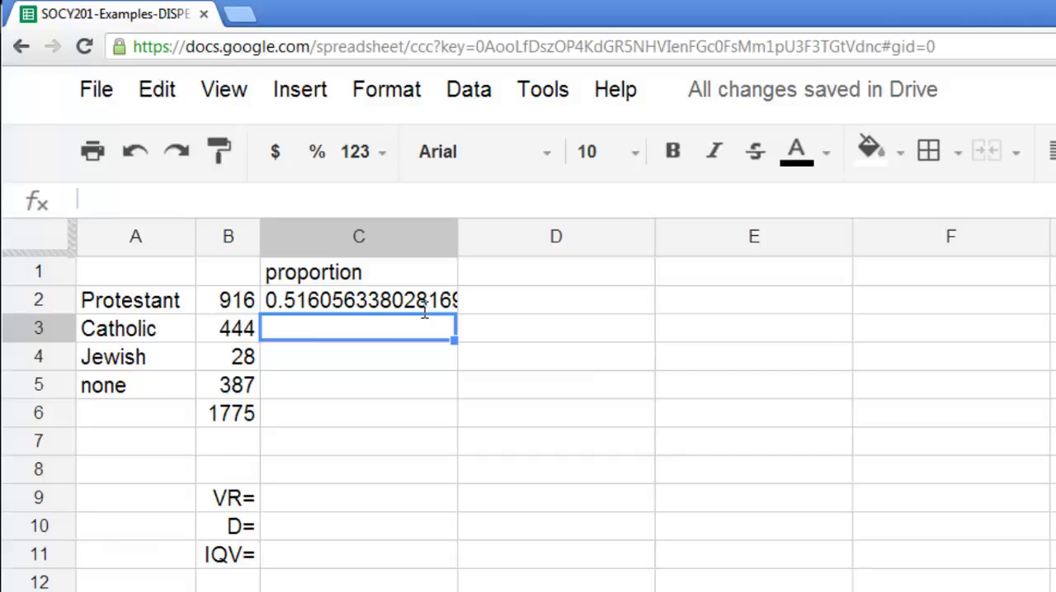
# - Lock the total as $B$6 and fill the proportion formula from C2 down to C5
pyautogui.click(358, 299)
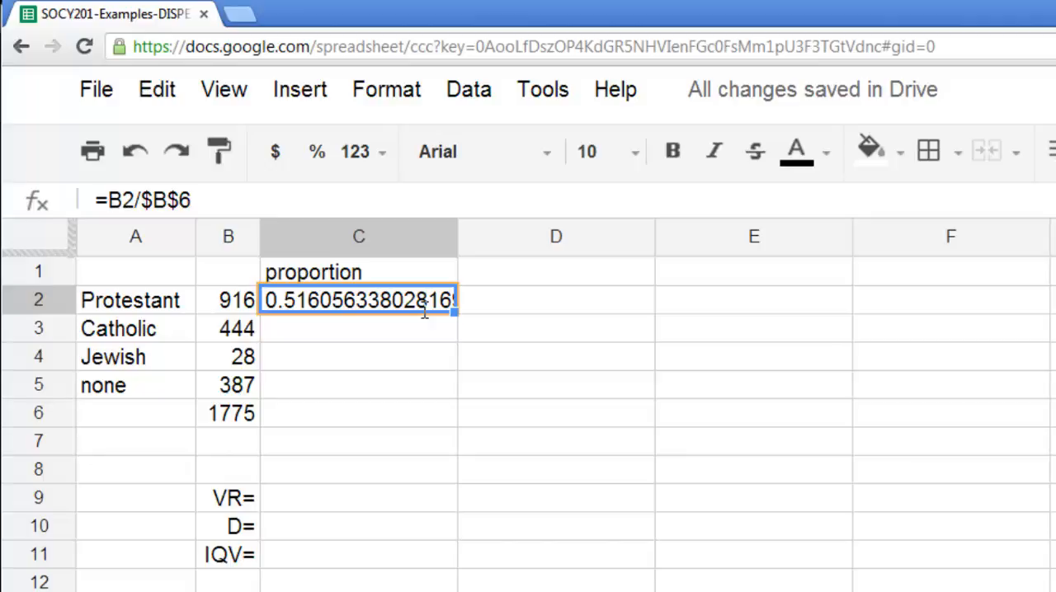
pyautogui.click(358, 328)
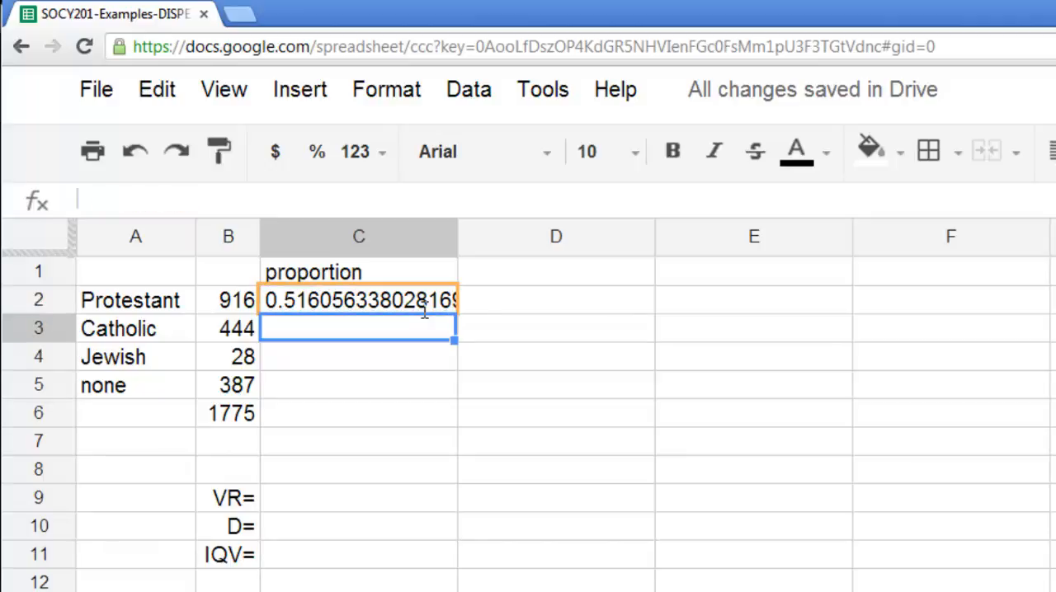
pyautogui.moveTo(358, 328); pyautogui.dragTo(359, 412)
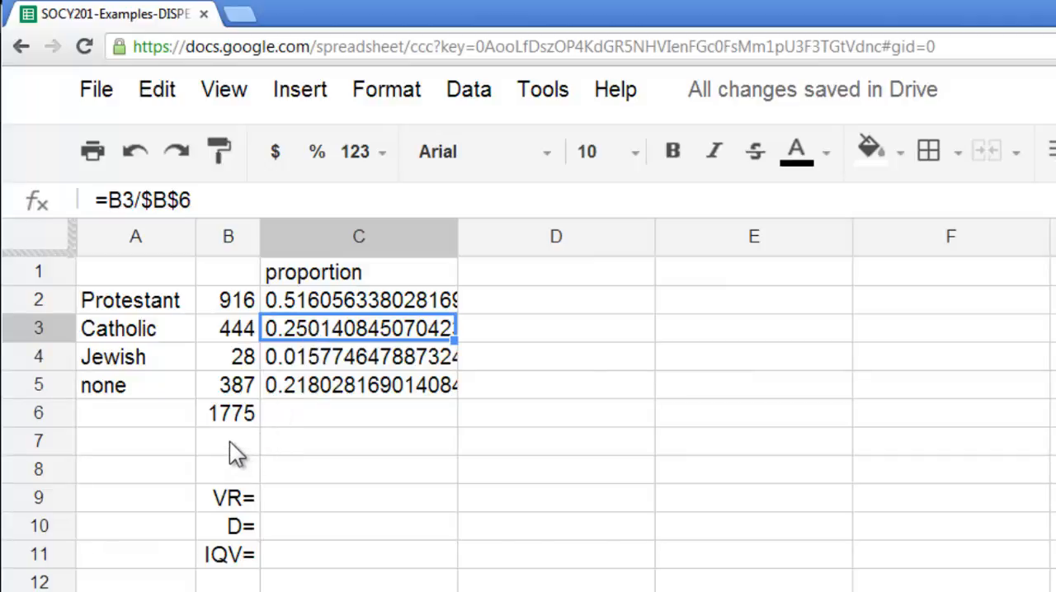
pyautogui.click(228, 441)
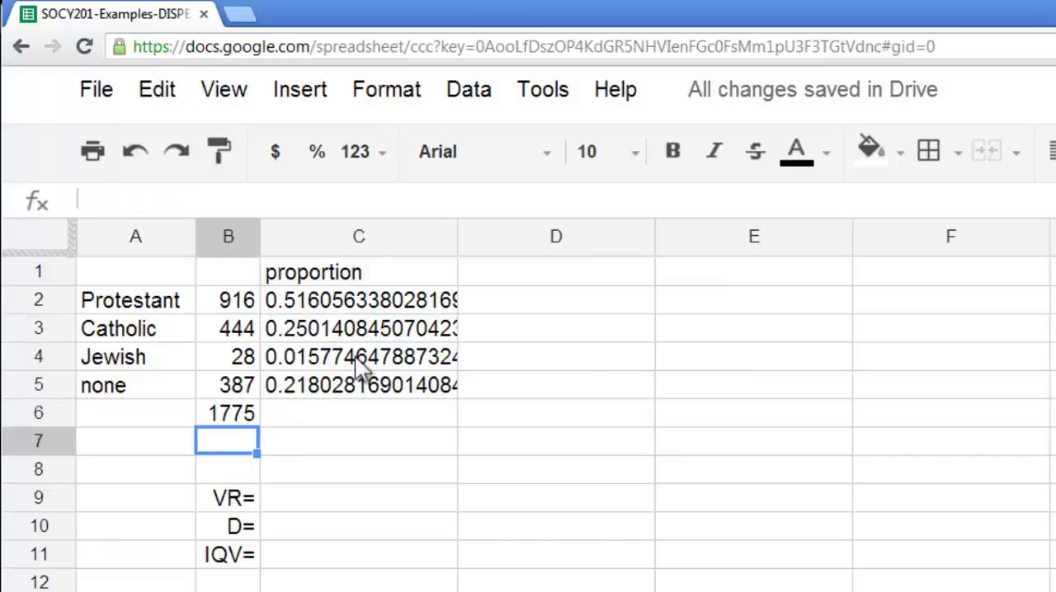
pyautogui.click(359, 357)
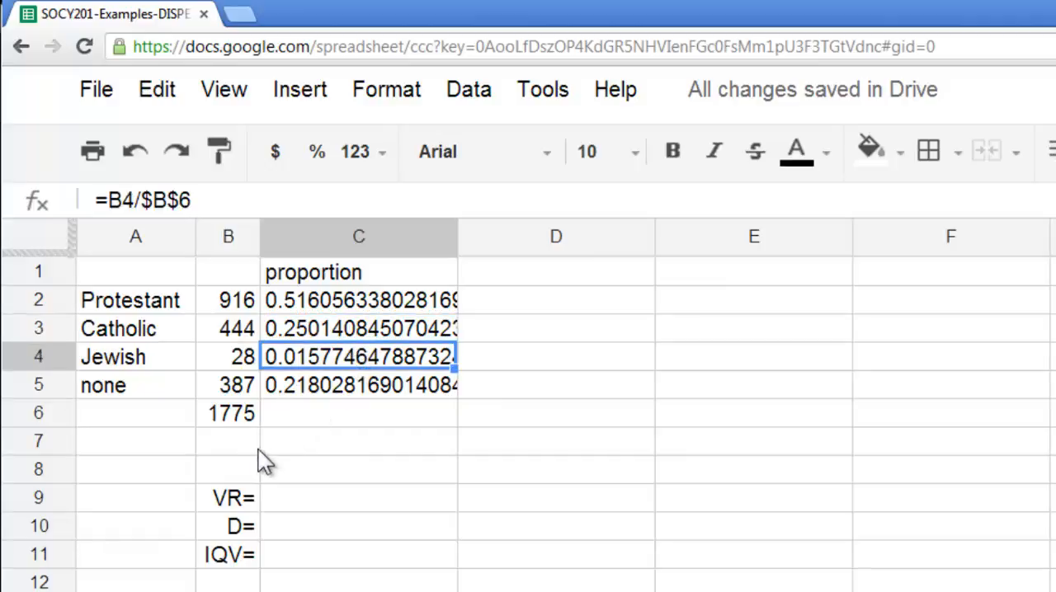
pyautogui.click(227, 468)
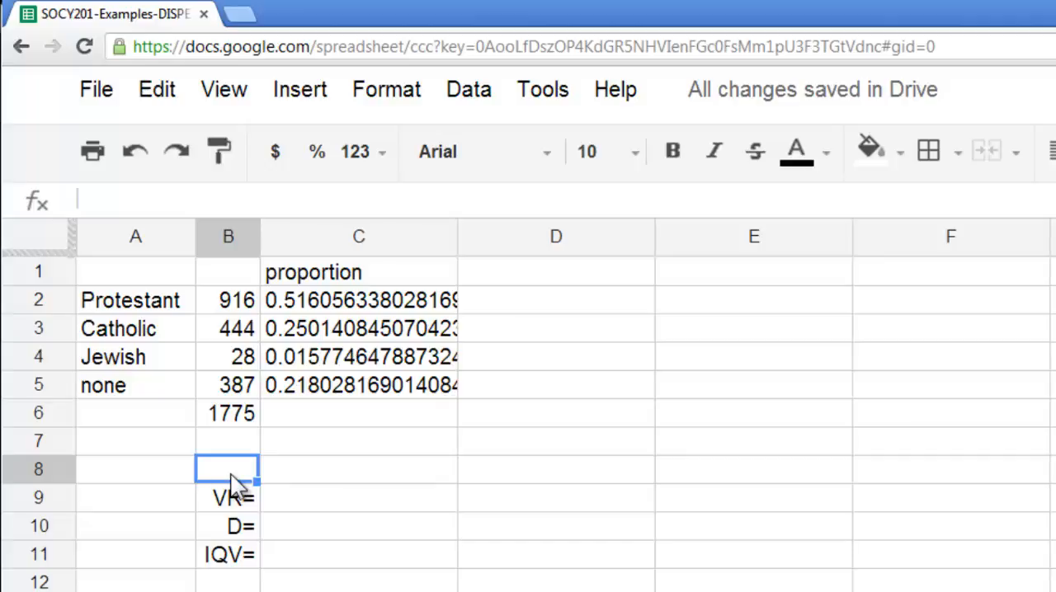
pyautogui.click(358, 300)
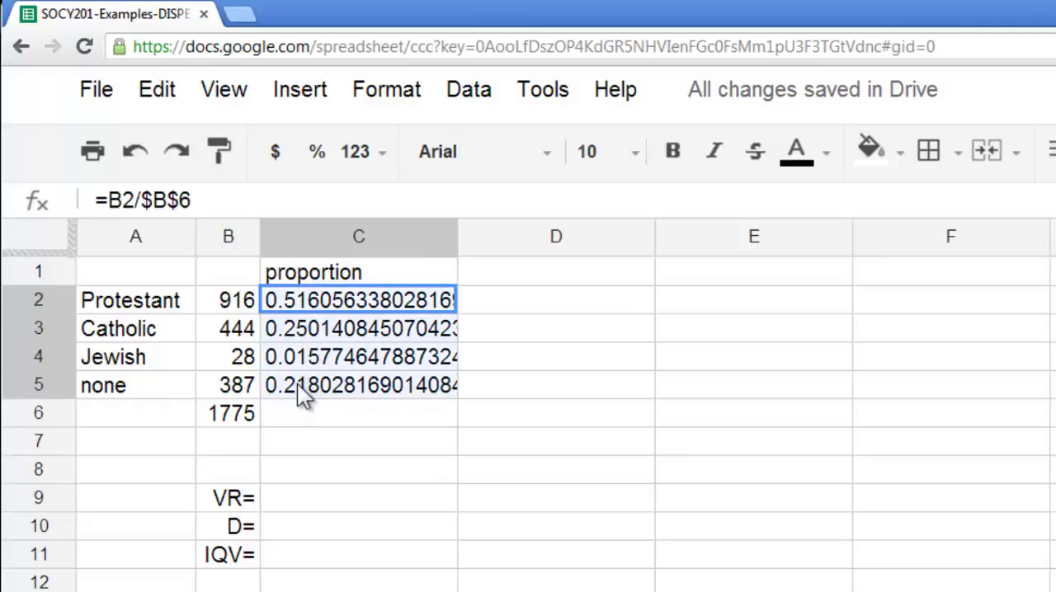
pyautogui.moveTo(363, 151)
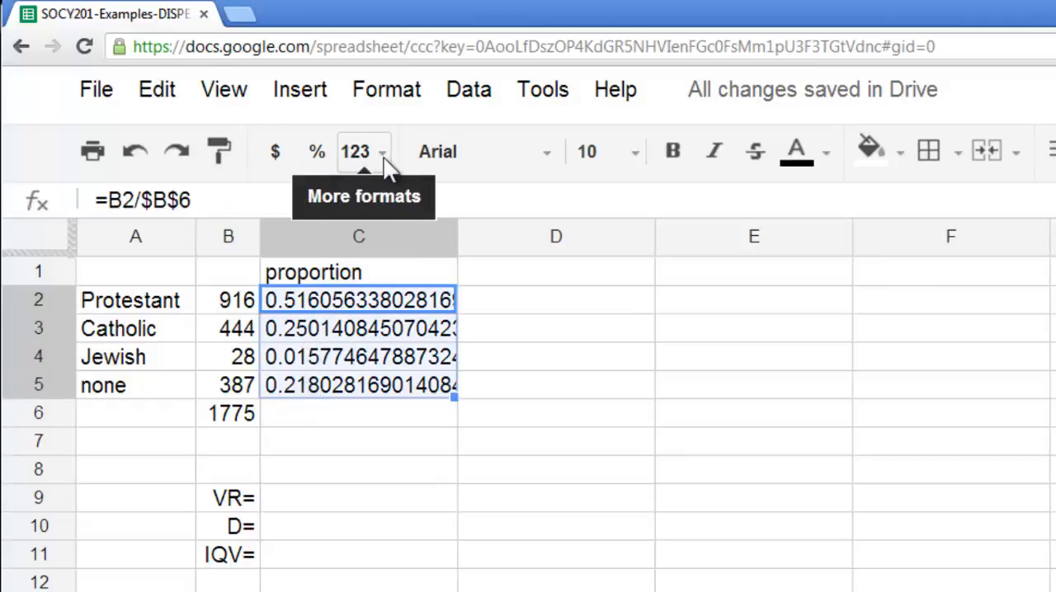
# - Format the proportions to 2 decimals (0.52, 0.25, 0.02, 0.22) and narrow column C
pyautogui.click(363, 151)
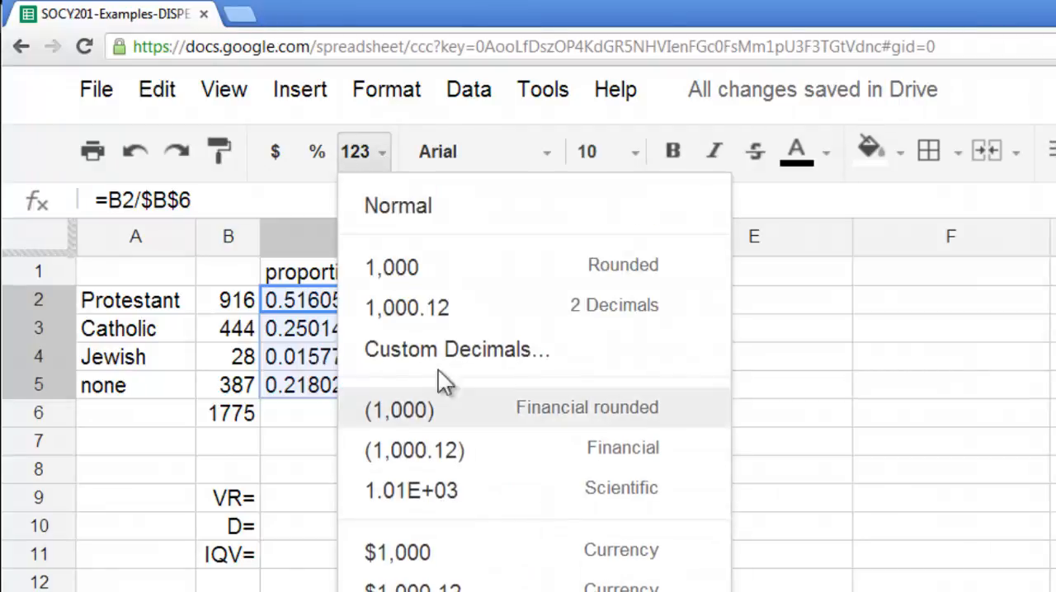
pyautogui.moveTo(437, 317)
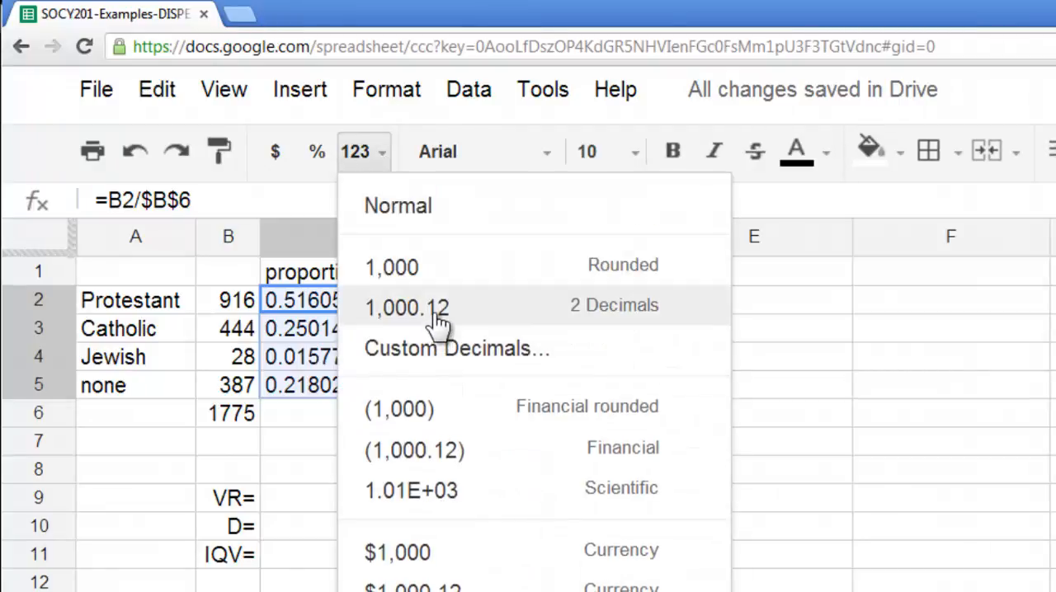
pyautogui.click(406, 307)
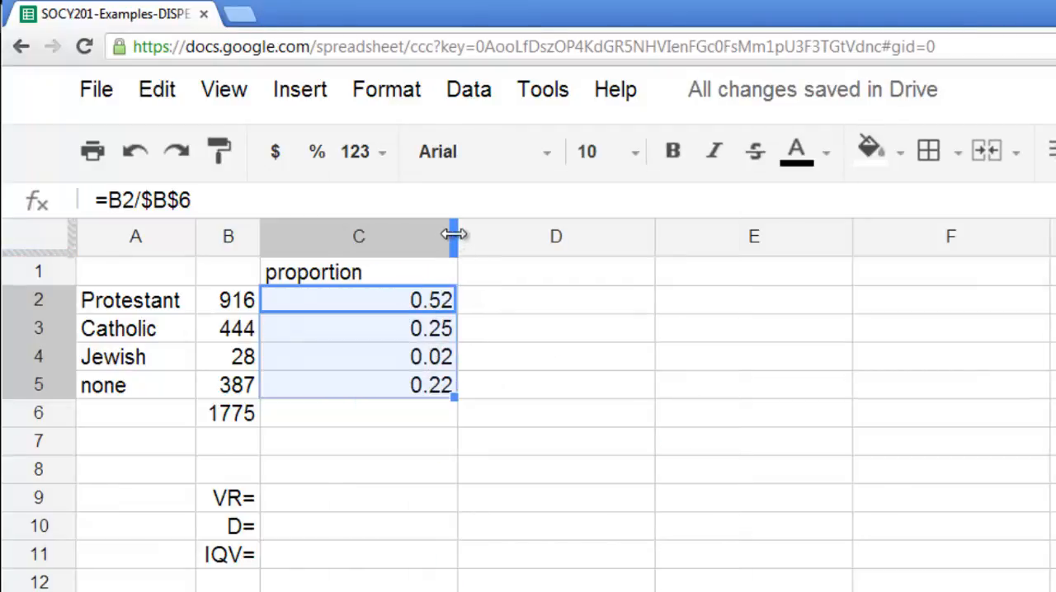
pyautogui.moveTo(457, 237); pyautogui.dragTo(374, 237)
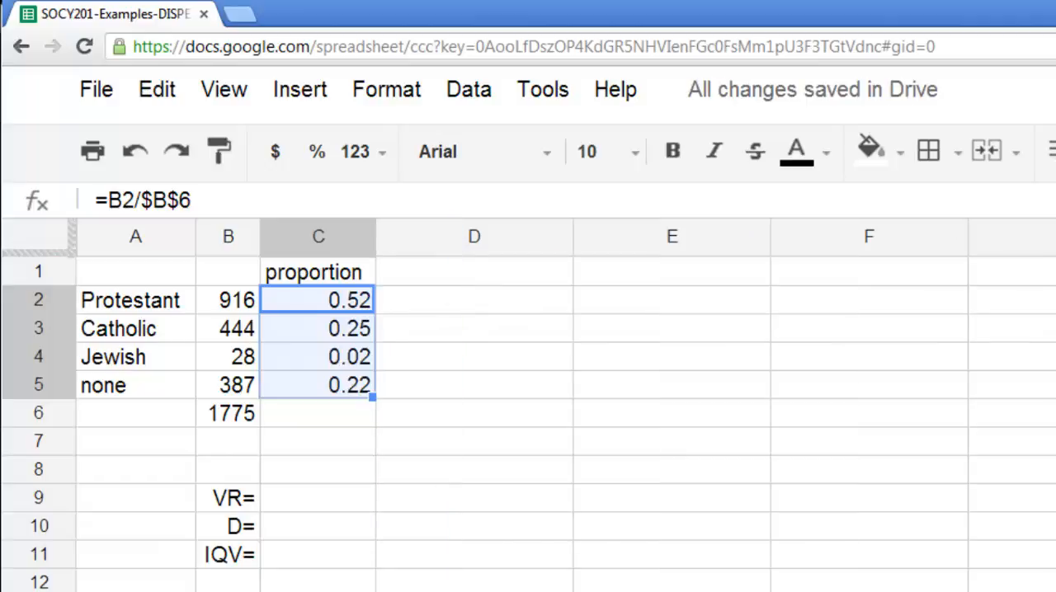
pyautogui.click(317, 497)
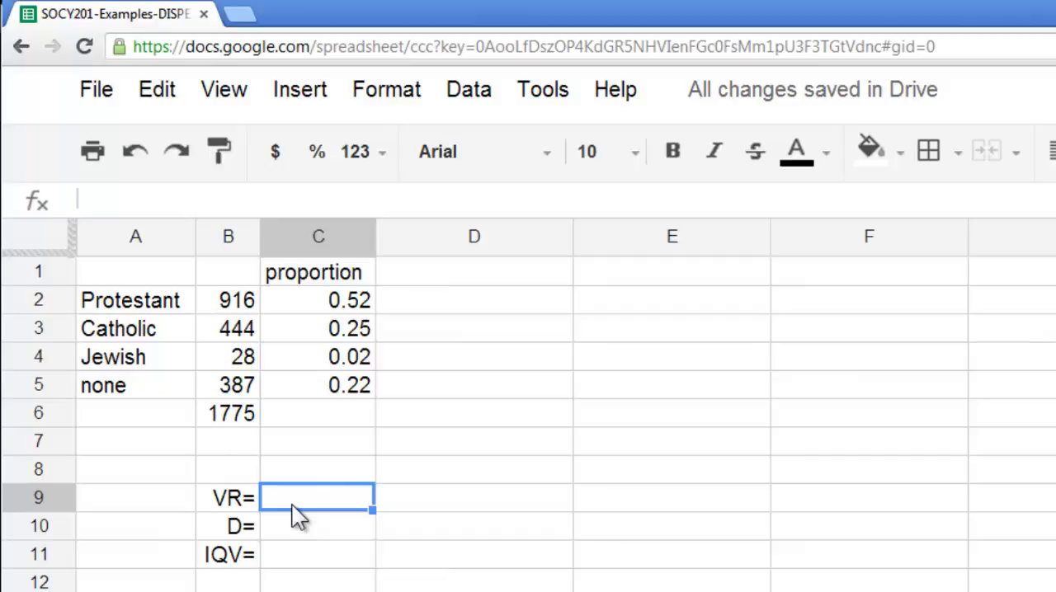
# - Enter =1-C2 in the VR= cell C9, showing a variation ratio of 0.48
pyautogui.write('1-')
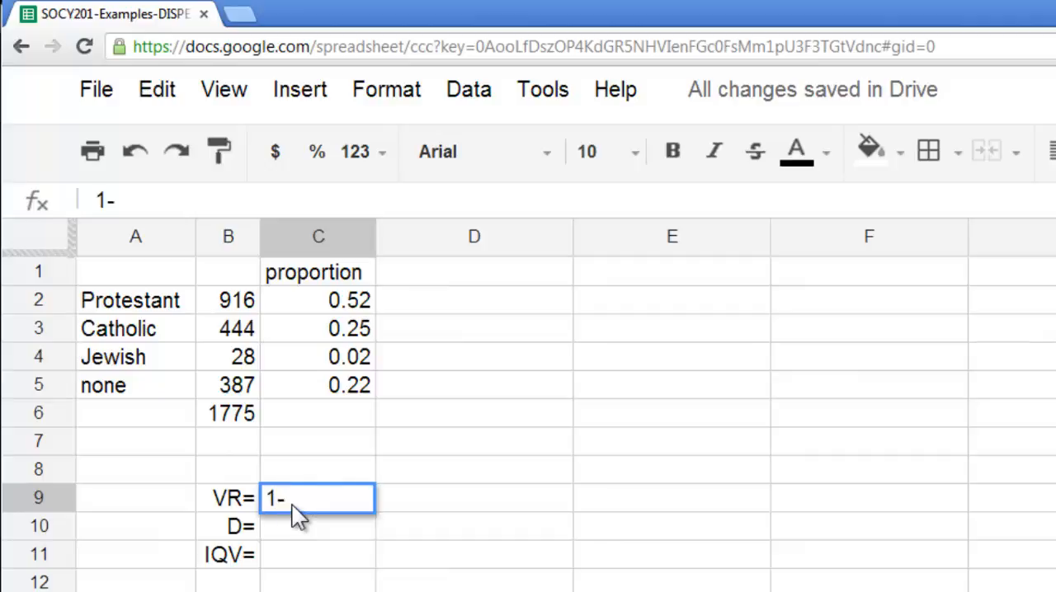
pyautogui.click(318, 356)
pyautogui.write('=')
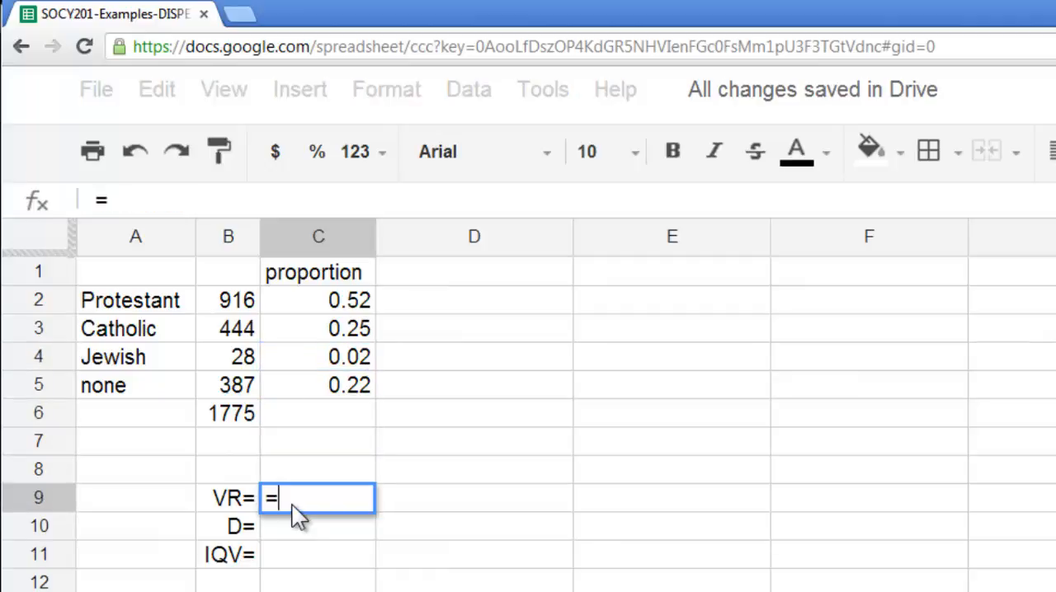
pyautogui.write('1-')
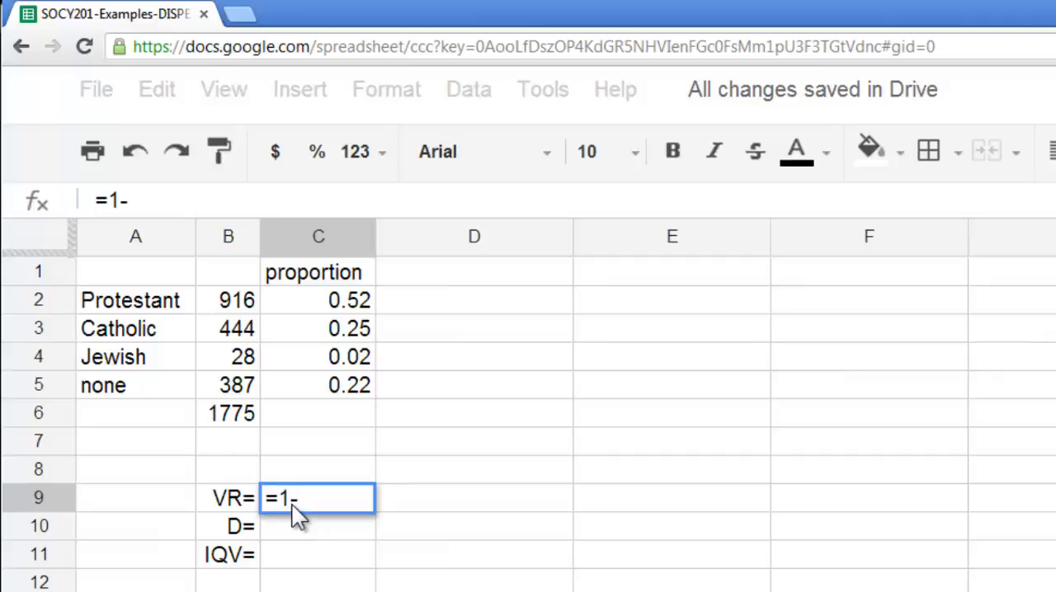
pyautogui.click(317, 300)
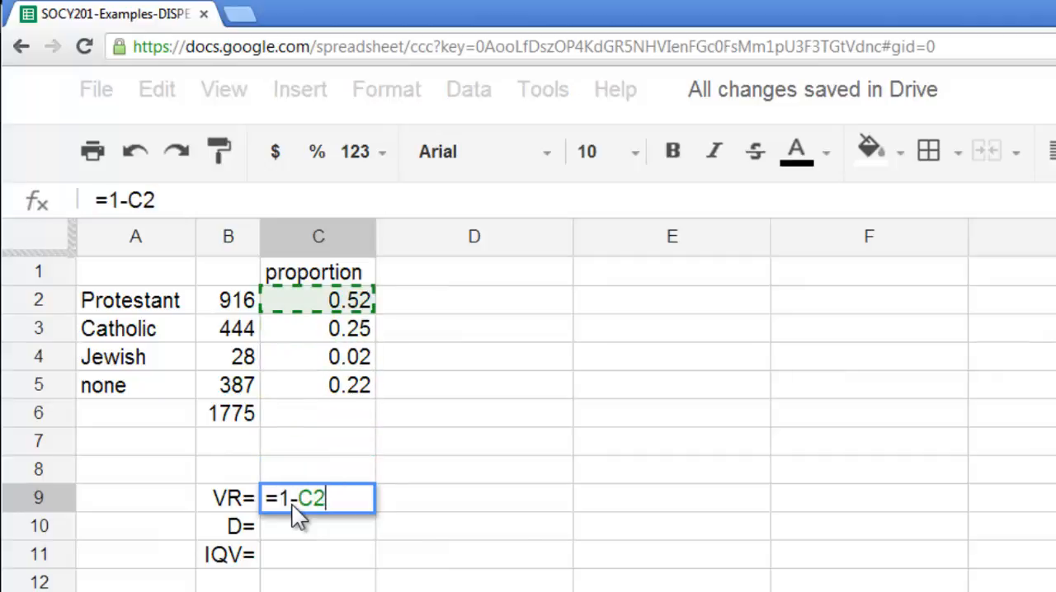
pyautogui.press('enter')
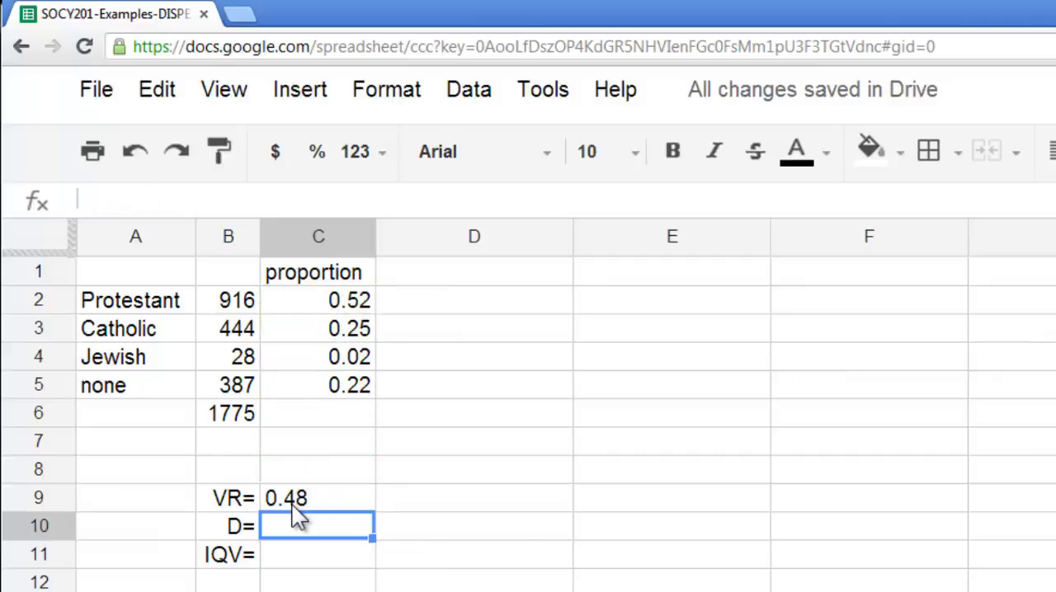
pyautogui.moveTo(474, 551)
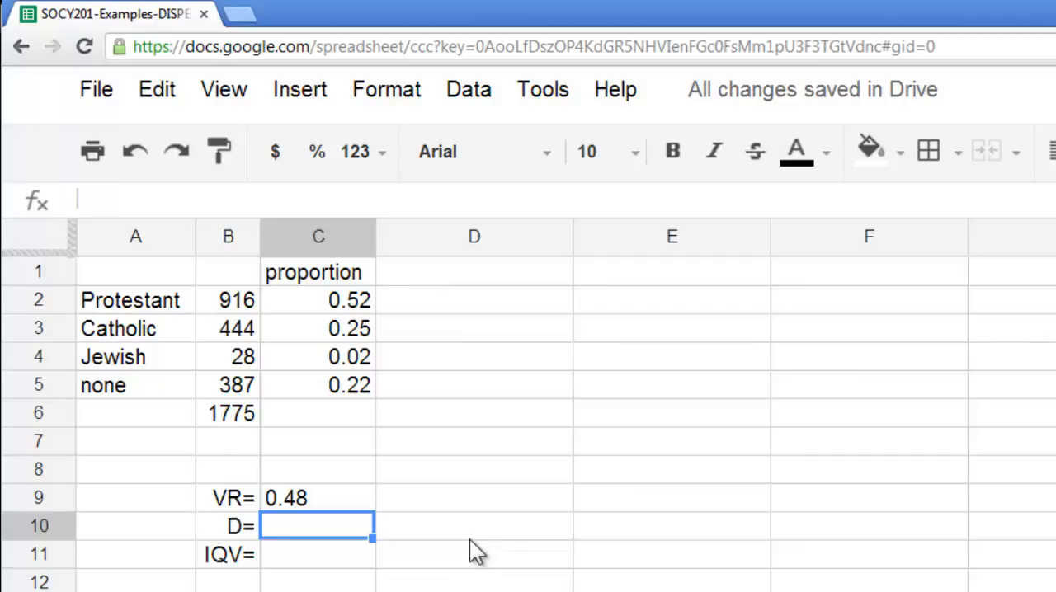
pyautogui.moveTo(404, 382)
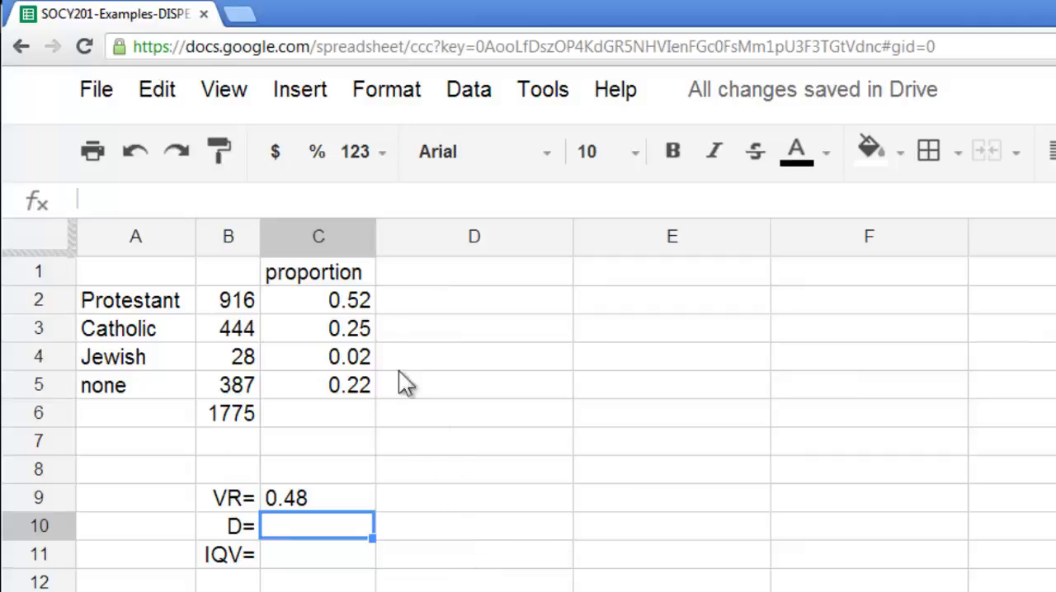
# - Rename the C1 header to 'p' and auto-fit column C's width
pyautogui.click(316, 272)
pyautogui.write('p')
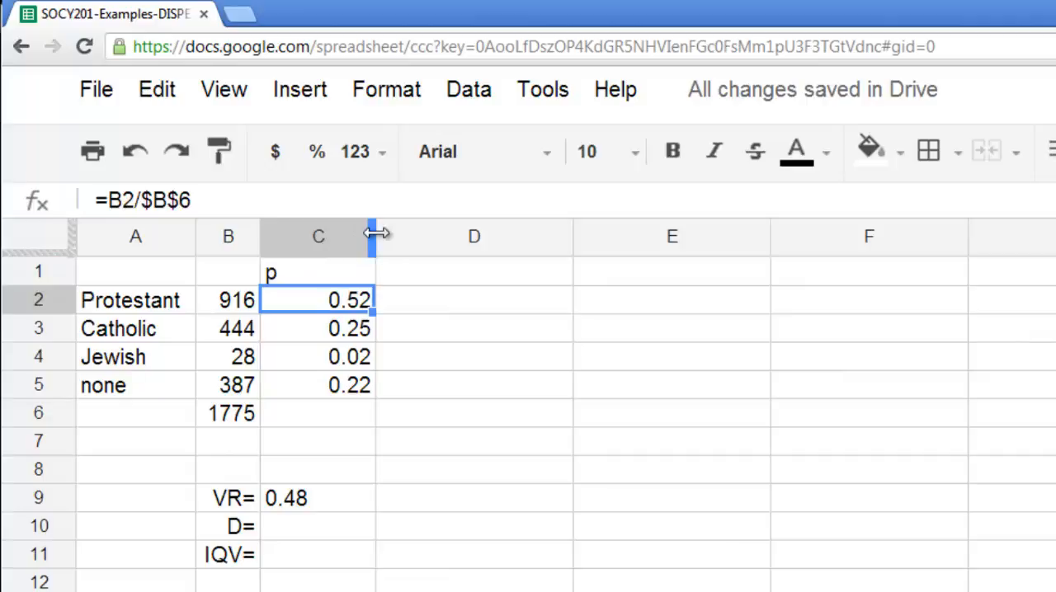
pyautogui.click(411, 271)
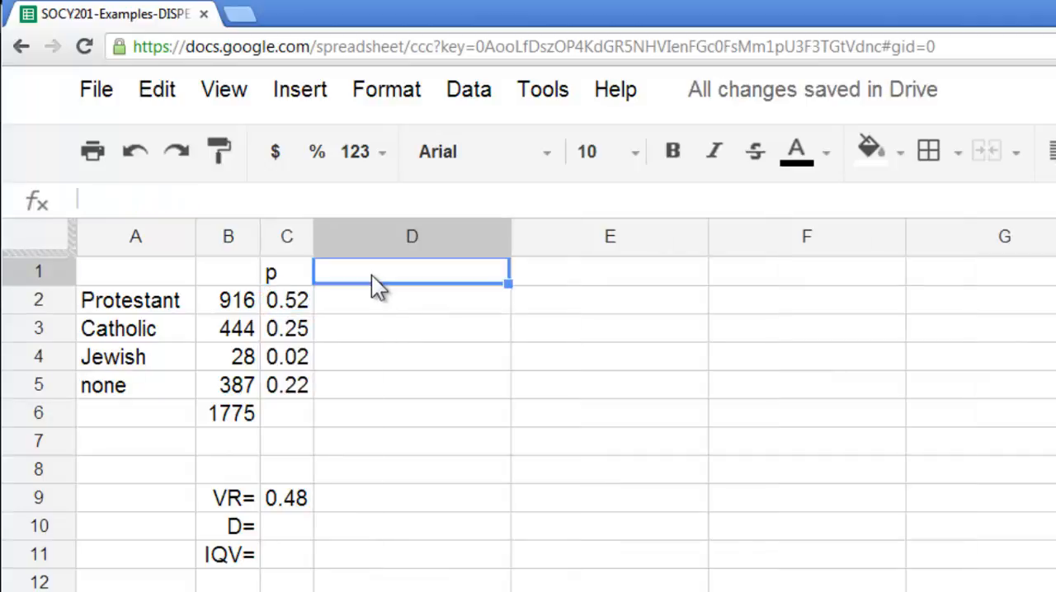
# - Add a 'p2' column with =C2^2 filled down to D5 (0.27, 0.06, 0.00, 0.05)
pyautogui.write('p')
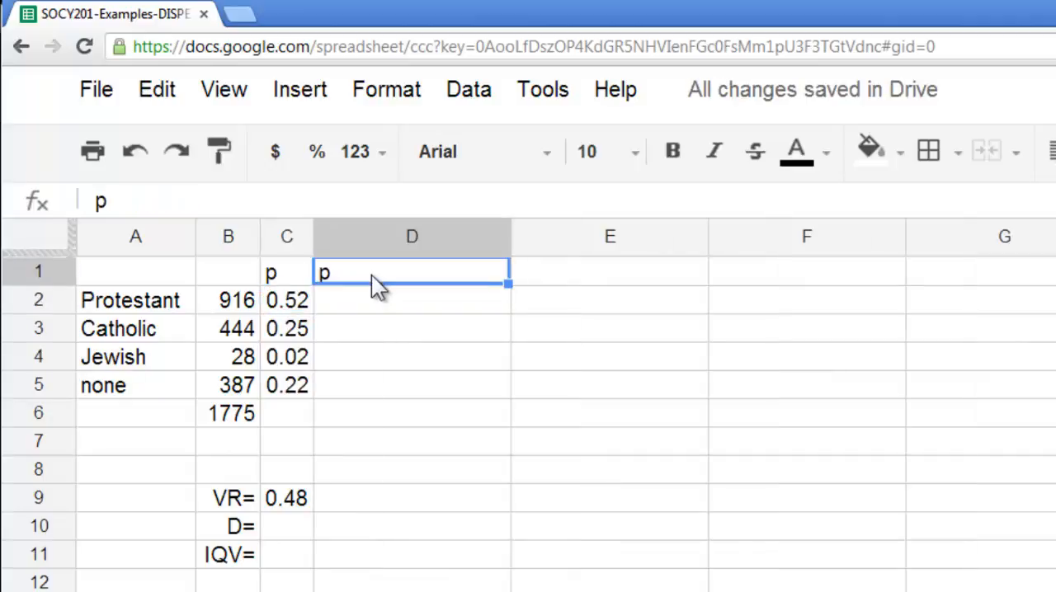
pyautogui.write('2')
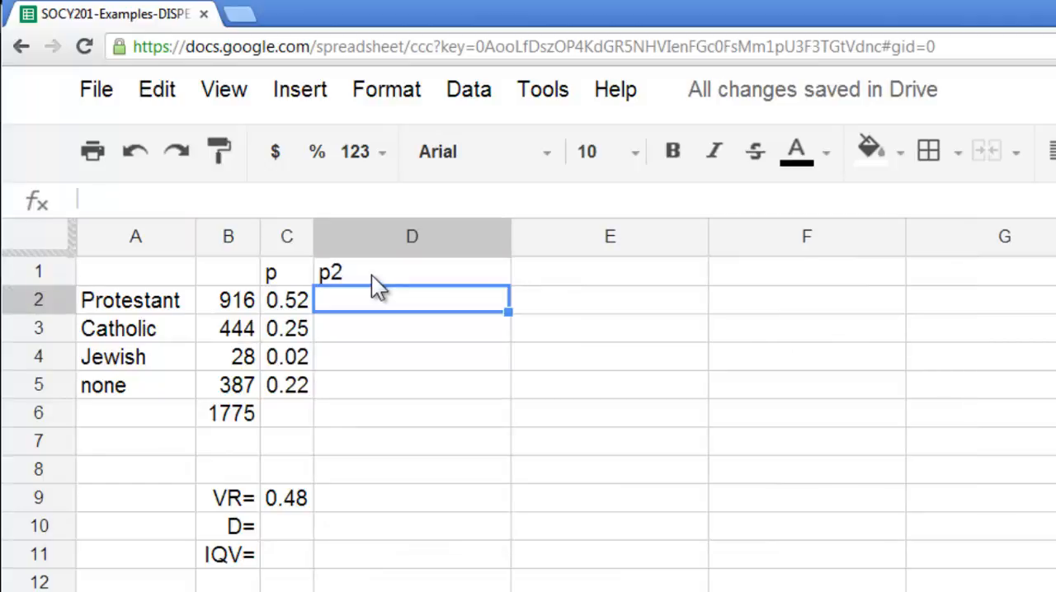
pyautogui.moveTo(580, 357)
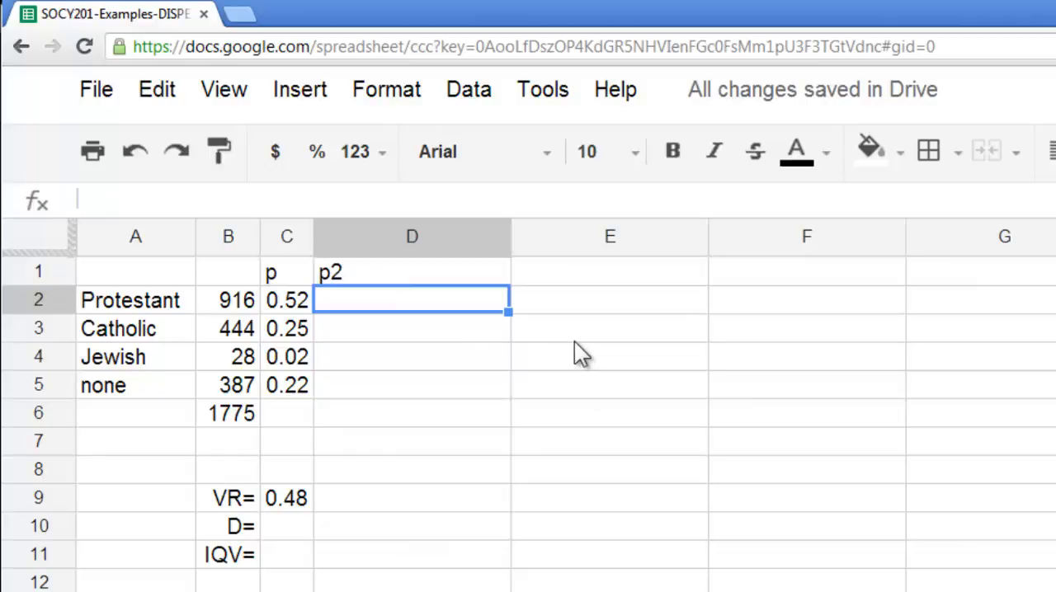
pyautogui.write('=')
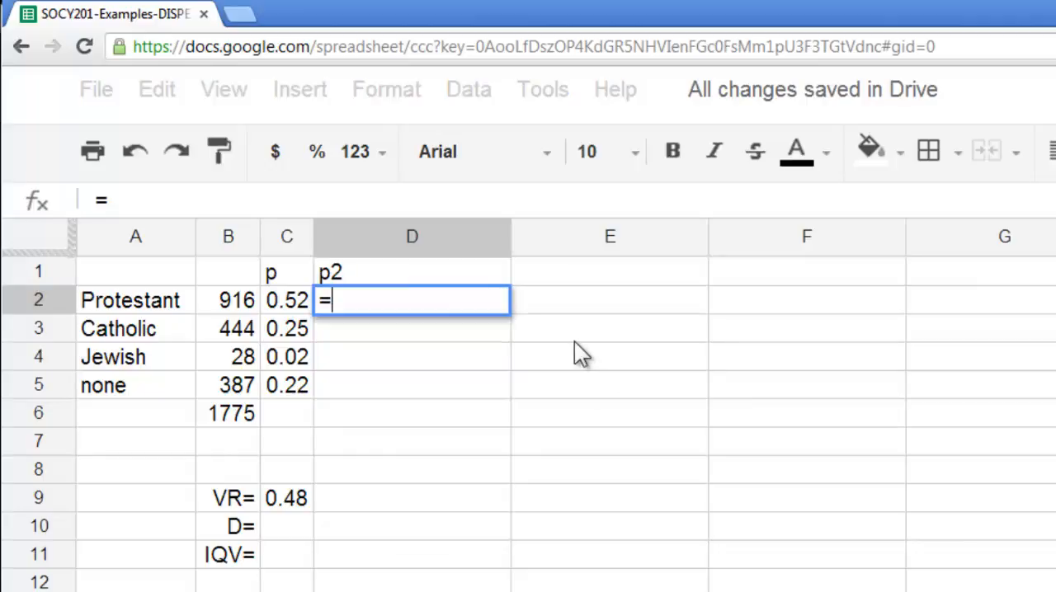
pyautogui.click(286, 300)
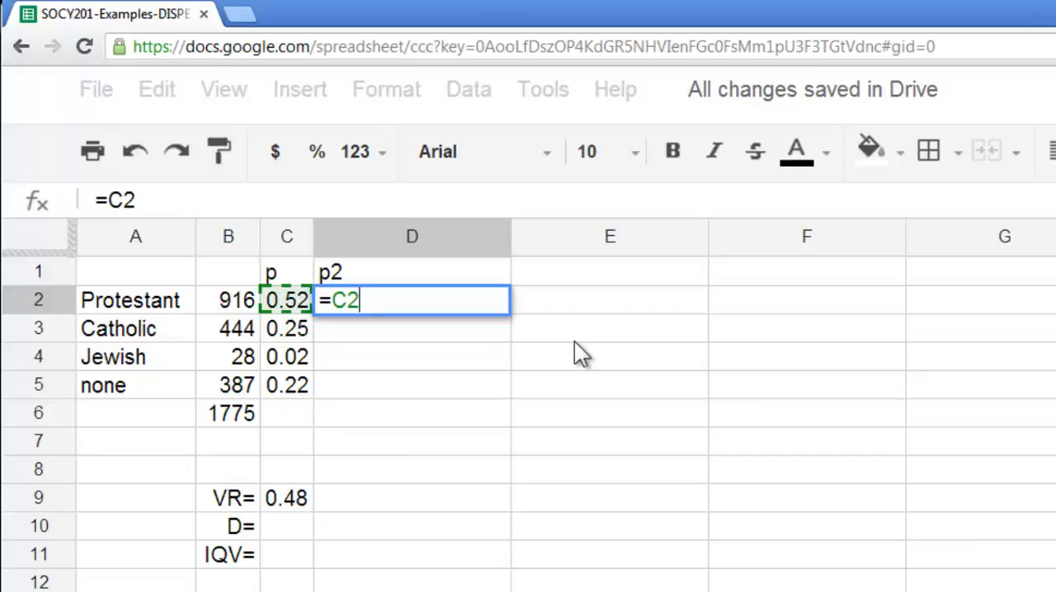
pyautogui.write('^')
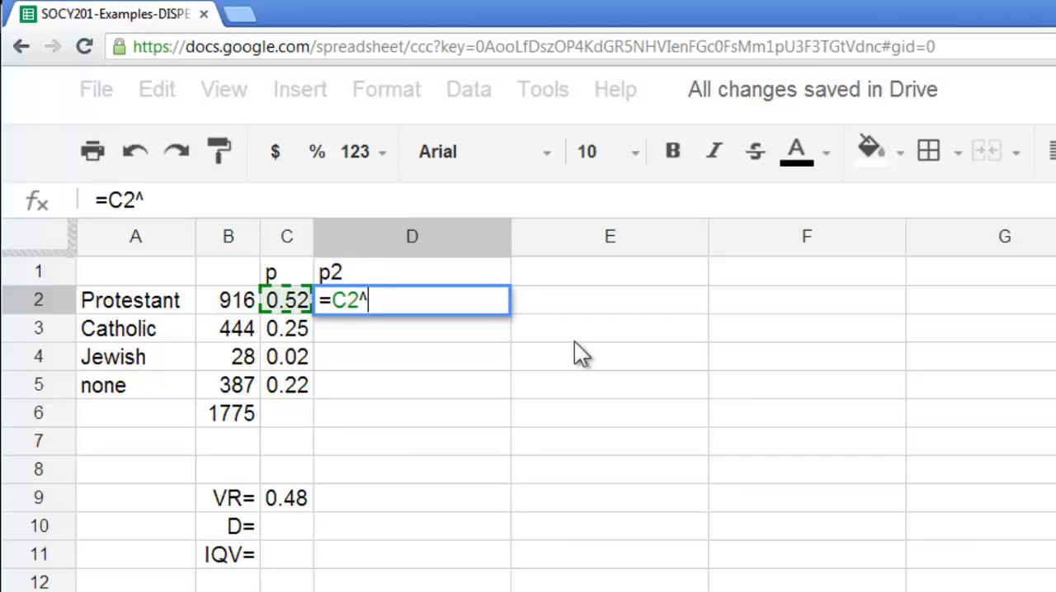
pyautogui.write('2')
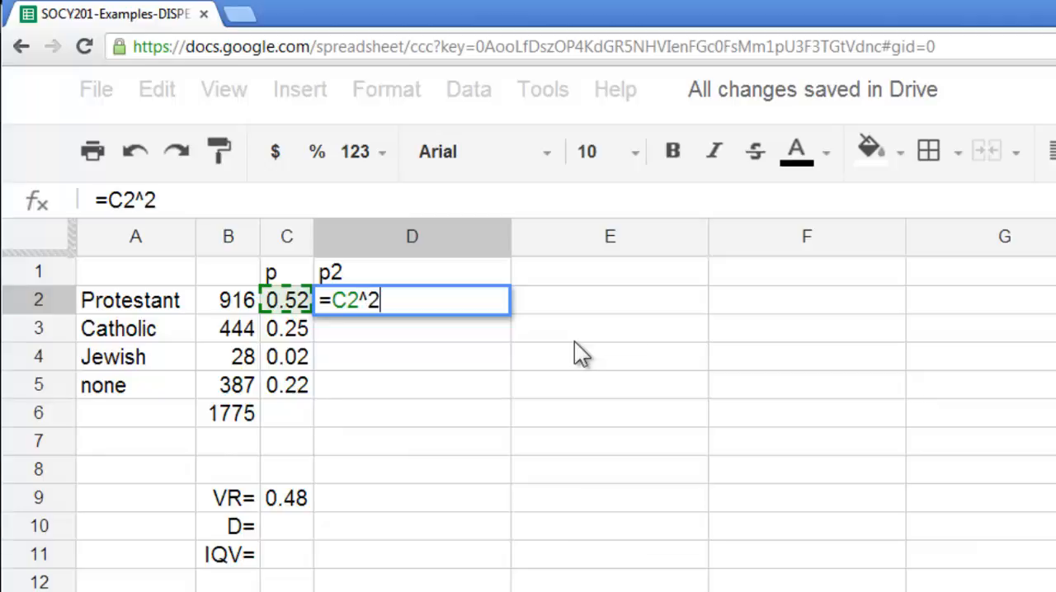
pyautogui.press('enter')
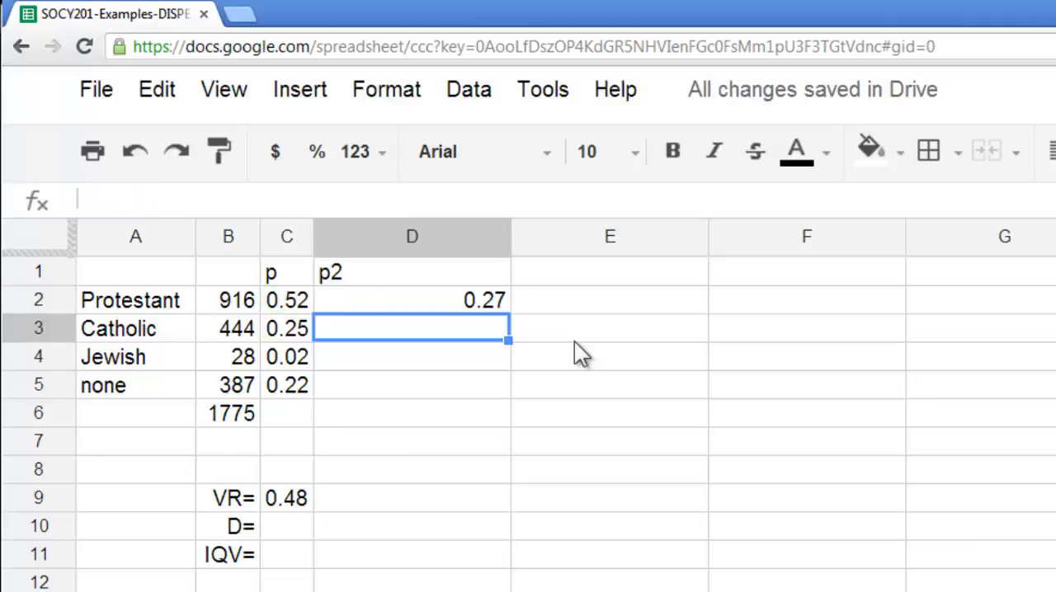
pyautogui.click(411, 300)
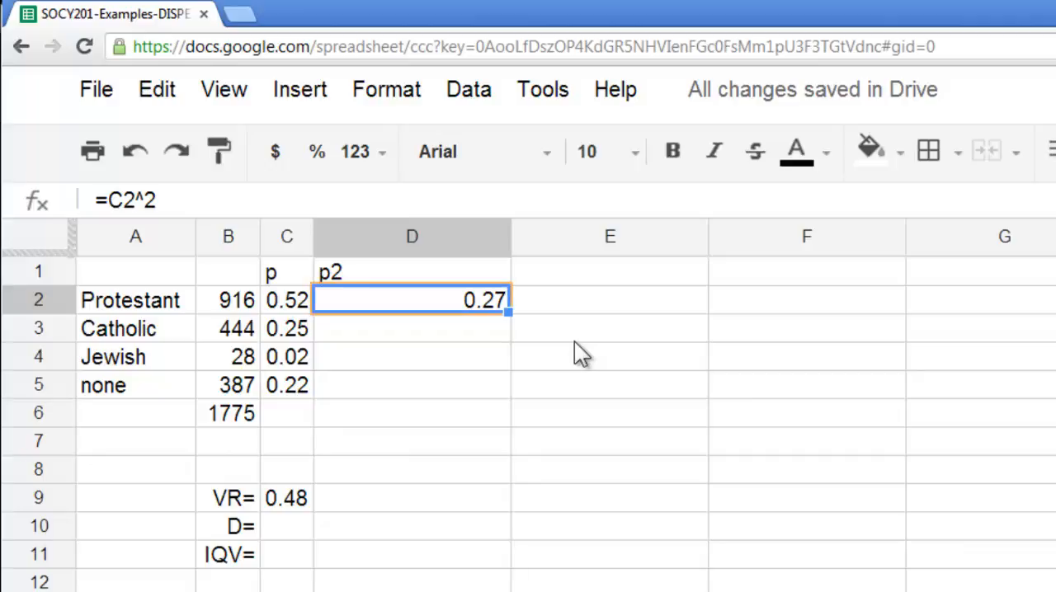
pyautogui.moveTo(508, 312); pyautogui.dragTo(507, 397)
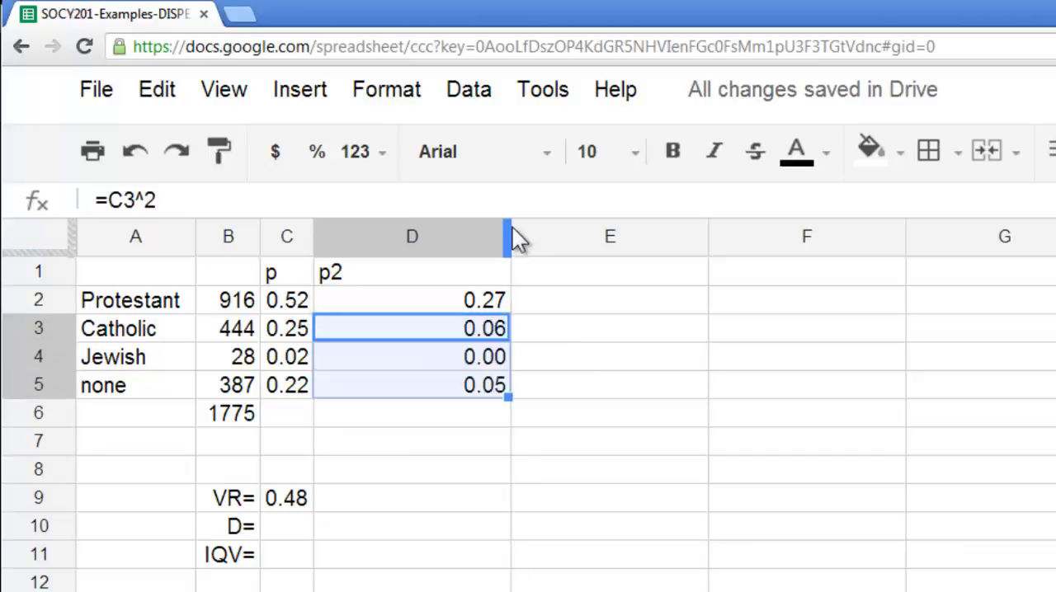
# - Give D2:D5 a custom 4 decimals, showing 0.2663, 0.0626, 0.0002 and 0.0475
pyautogui.click(412, 300)
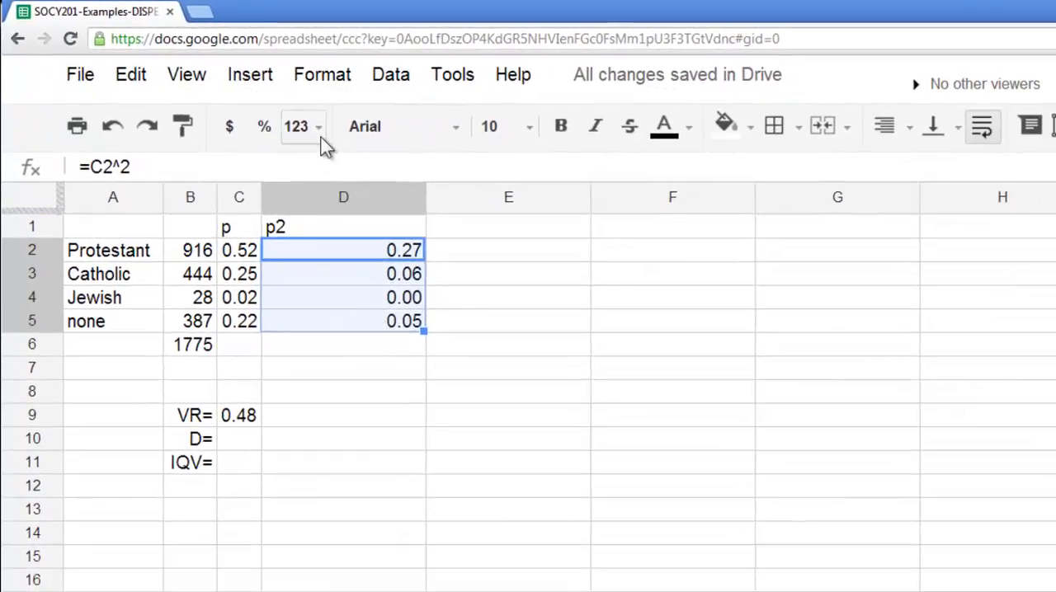
pyautogui.click(303, 125)
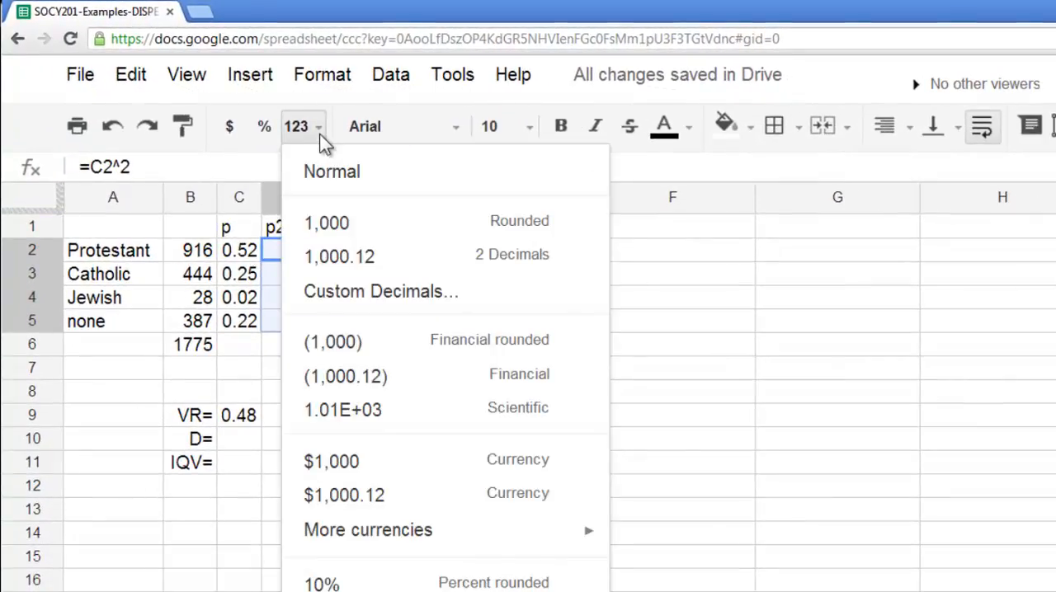
pyautogui.click(380, 291)
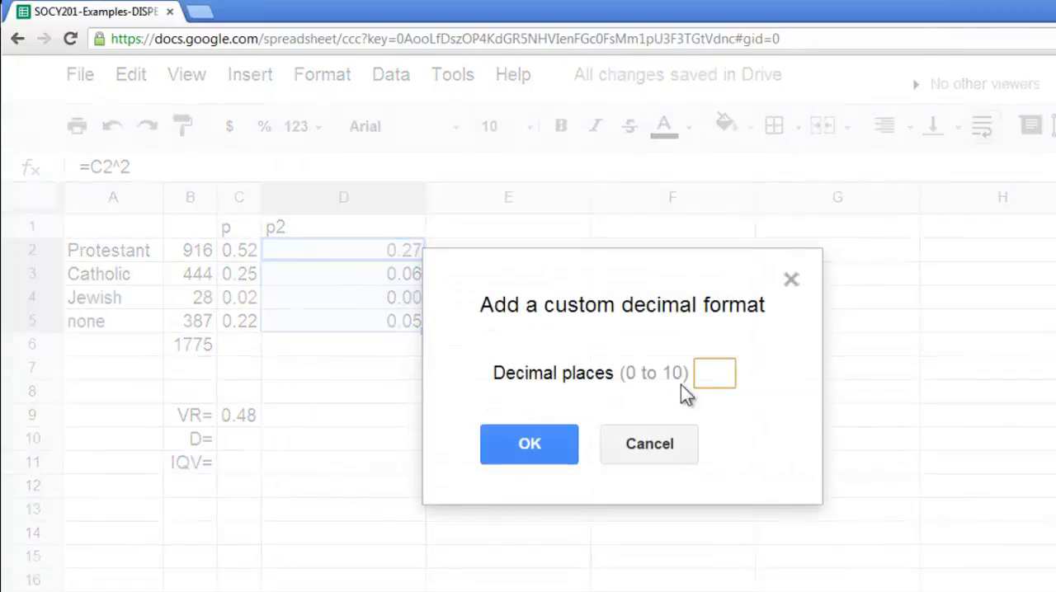
pyautogui.write('4')
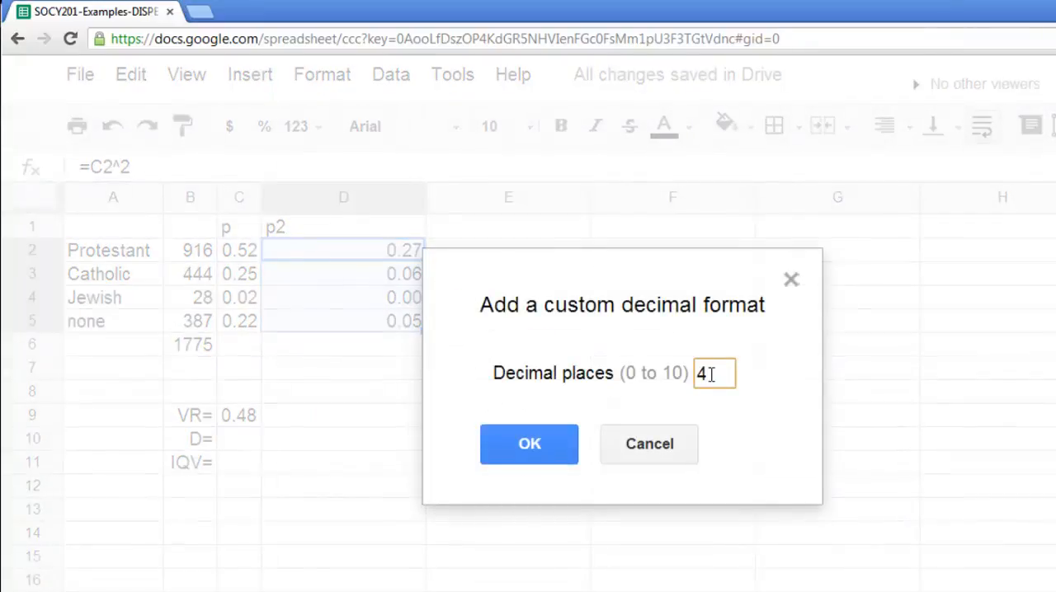
pyautogui.click(529, 444)
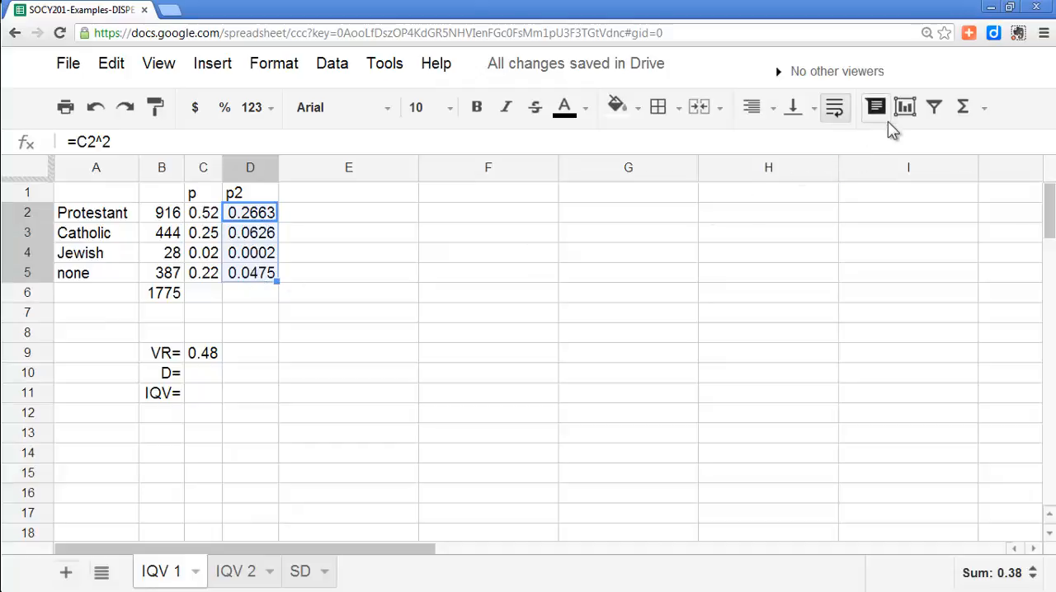
# - Insert a SUM of the four p2 values below them, totalling 0.38
pyautogui.click(962, 107)
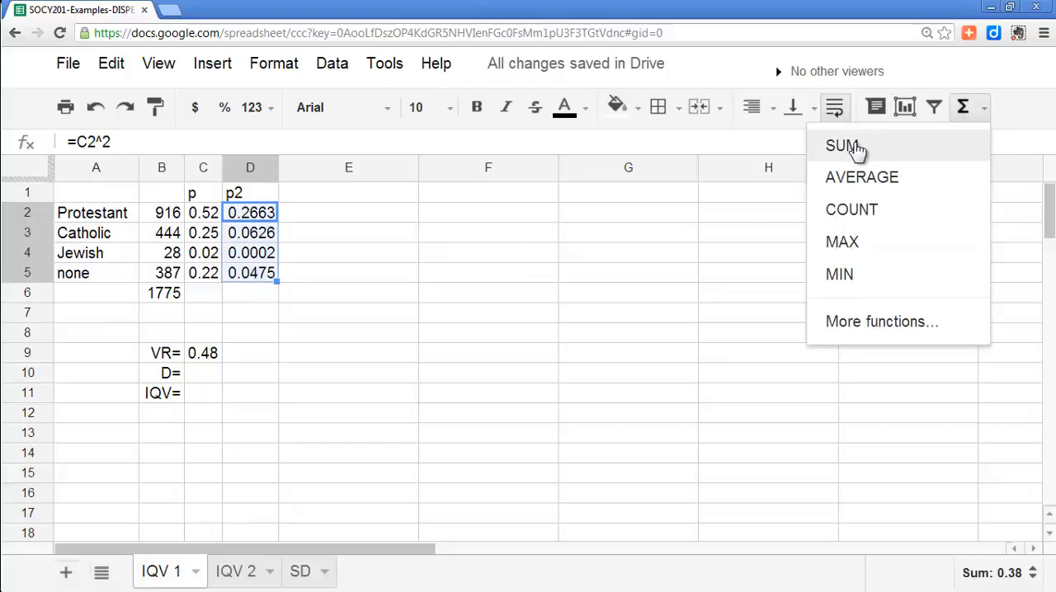
pyautogui.click(842, 145)
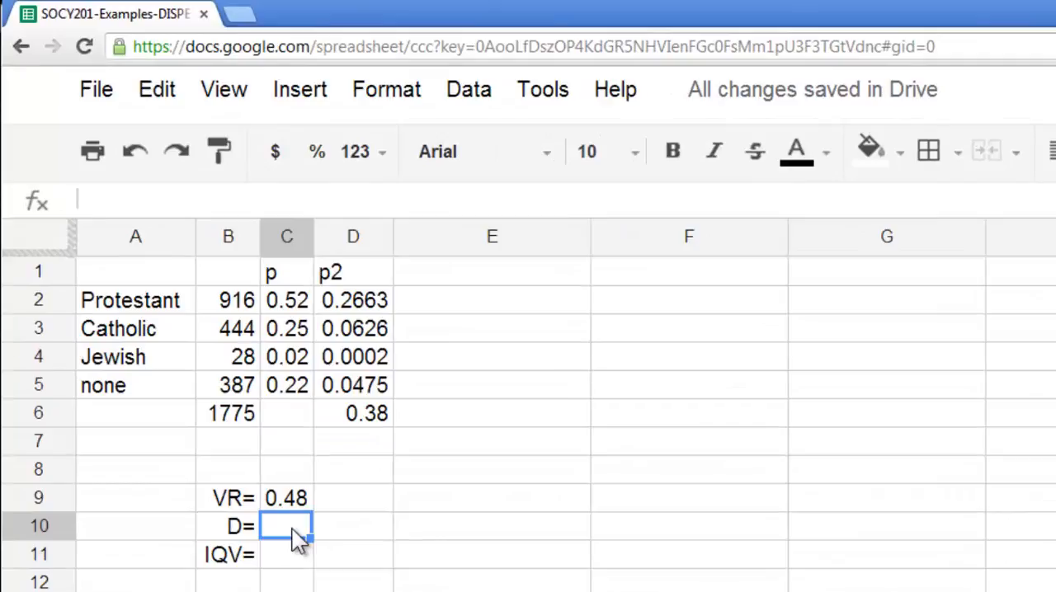
# - Enter =1-D6 in the D= cell, giving a diversity index of 0.62
pyautogui.write('1-')
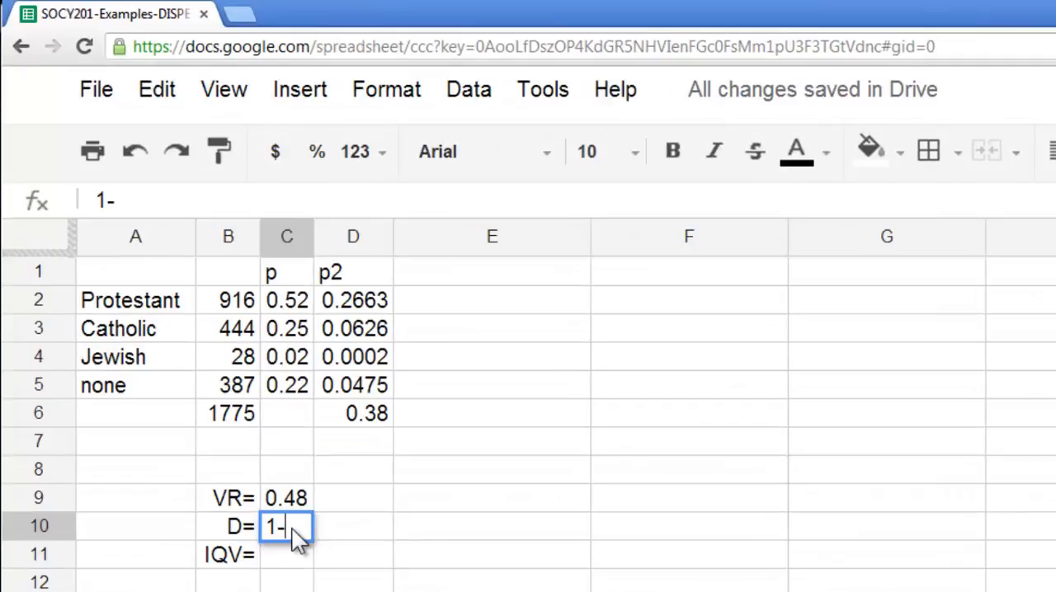
pyautogui.press('Escape')
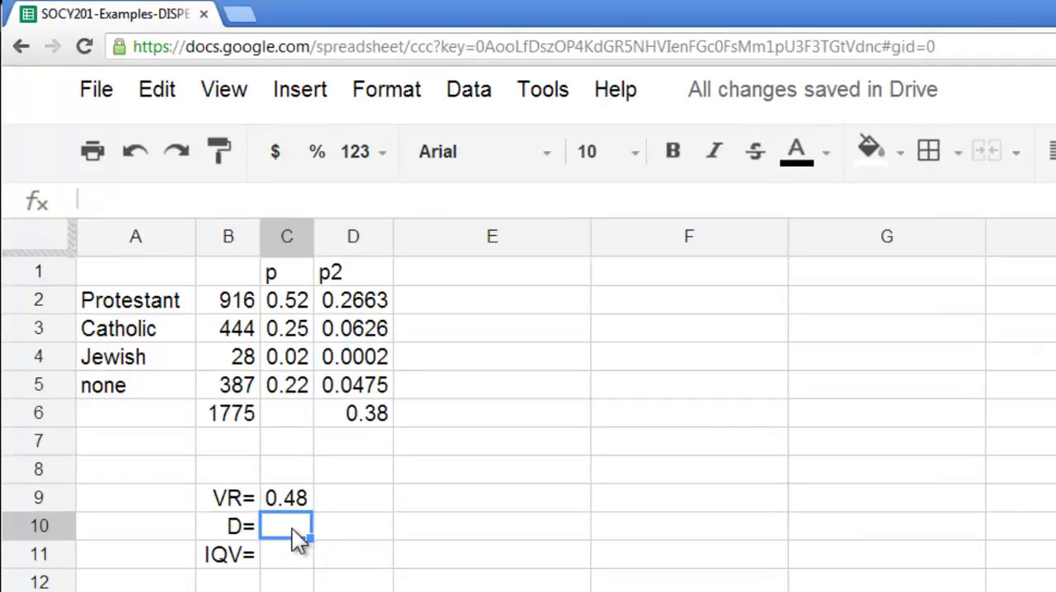
pyautogui.write('=1-')
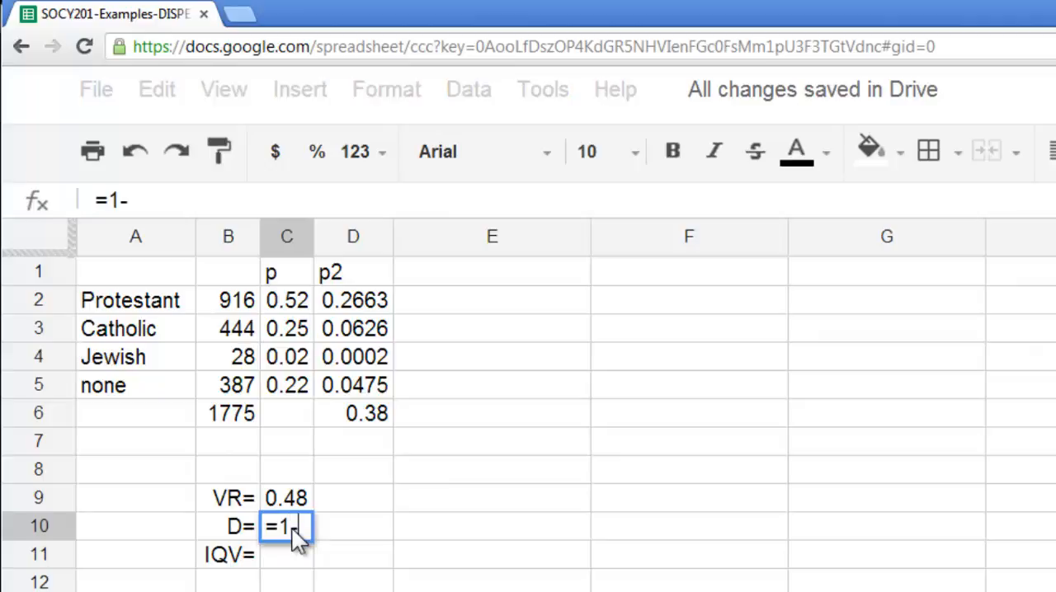
pyautogui.click(353, 414)
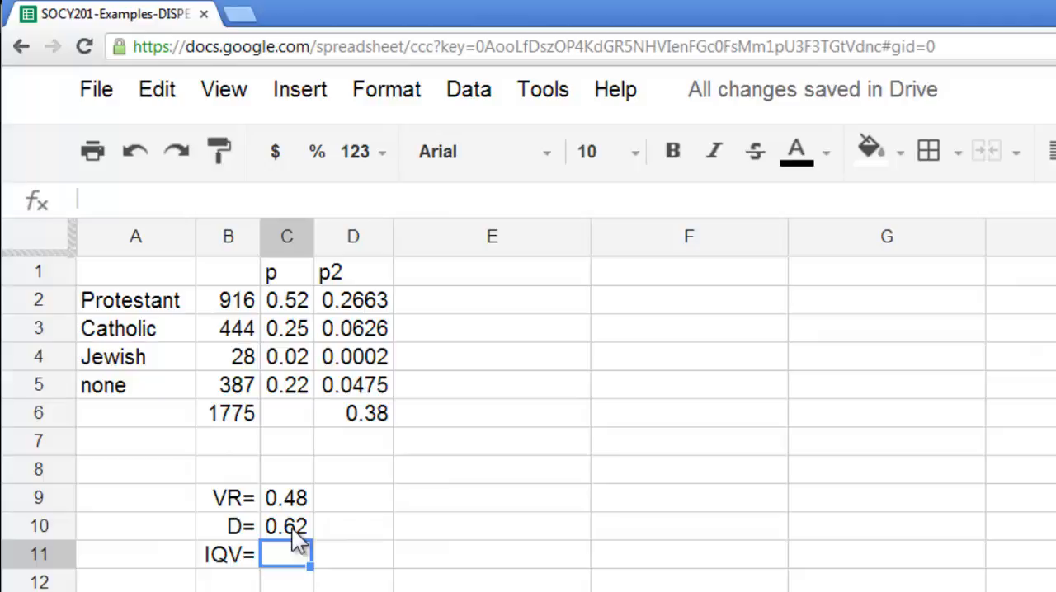
# - Enter =(4/3)* referencing the D cell in the IQV cell, giving 0.83
pyautogui.write('=(4')
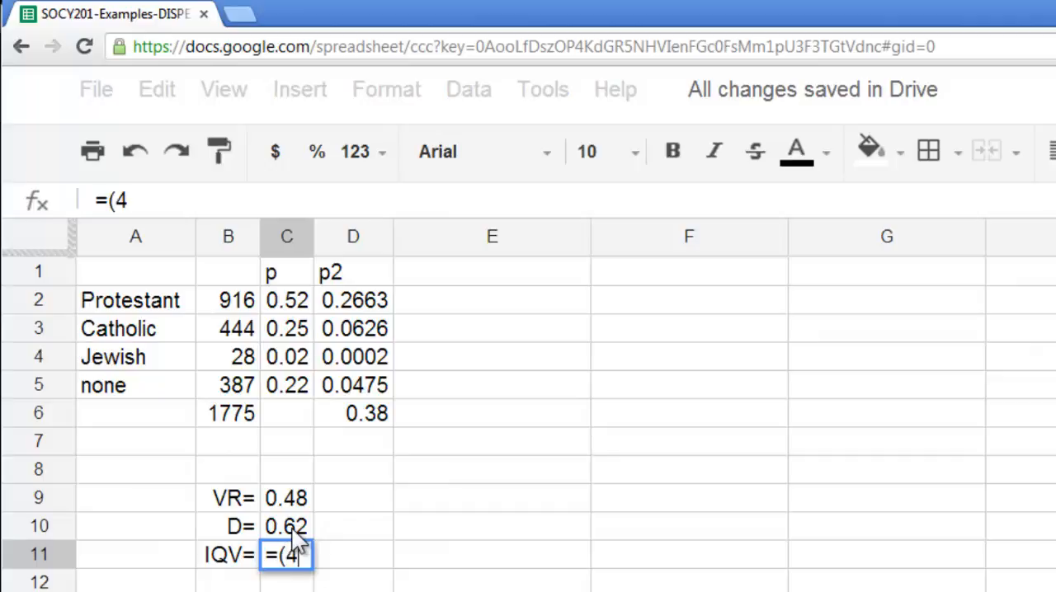
pyautogui.write('/3)')
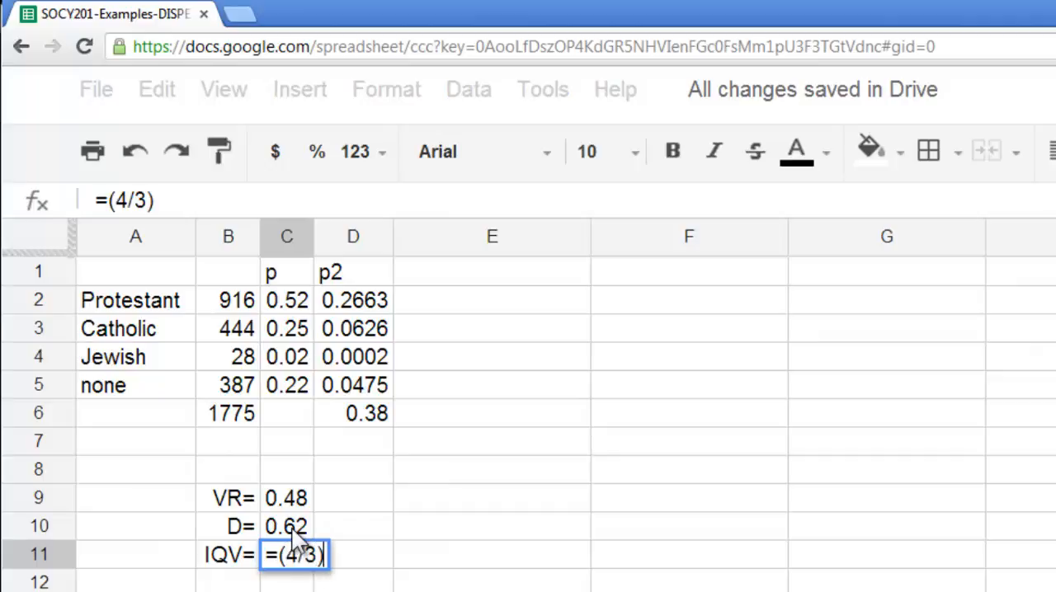
pyautogui.write('*')
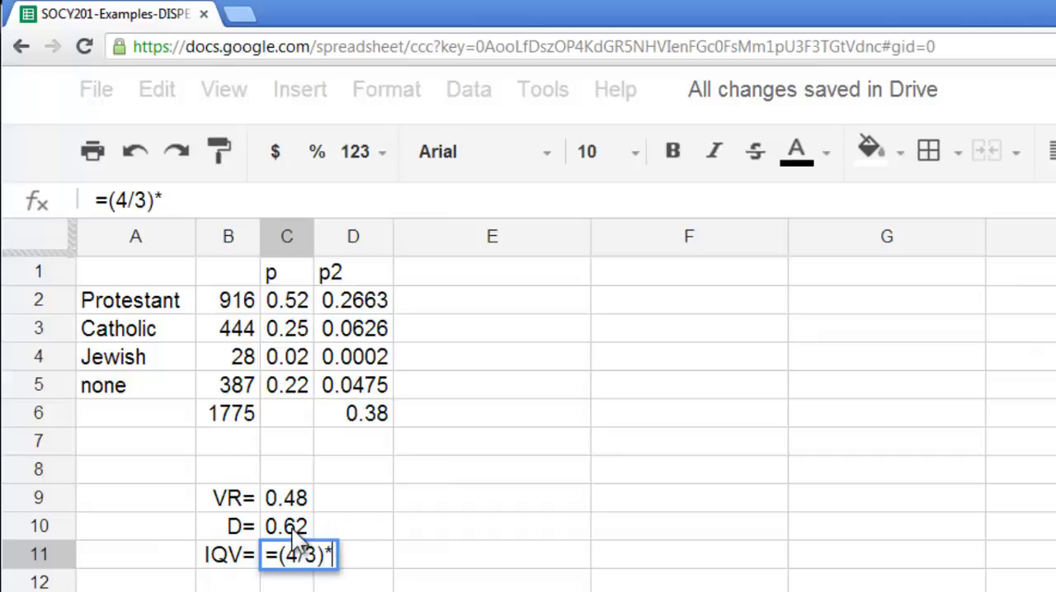
pyautogui.click(286, 527)
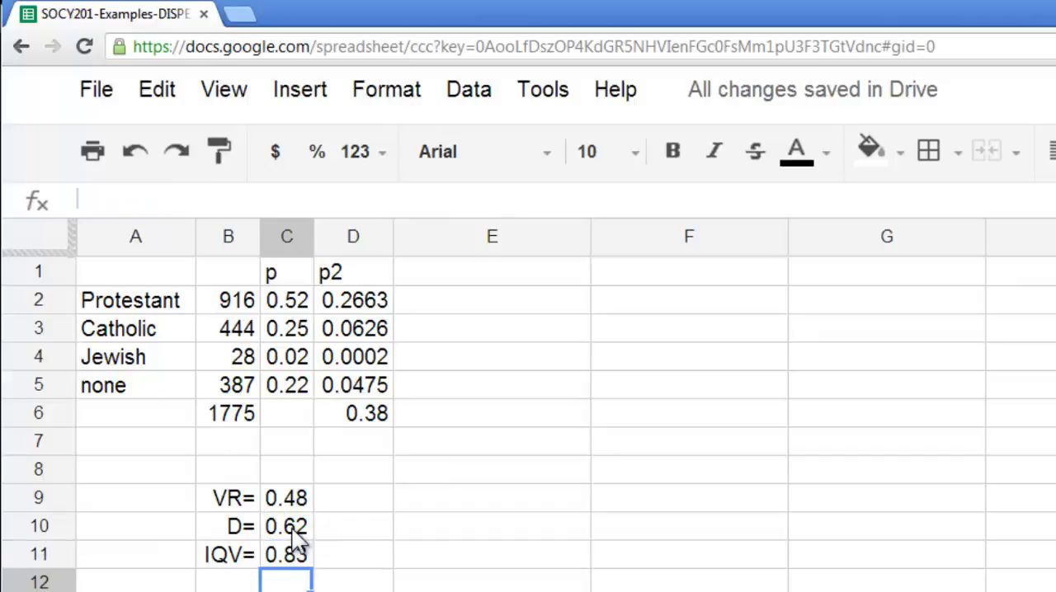
pyautogui.moveTo(413, 569)
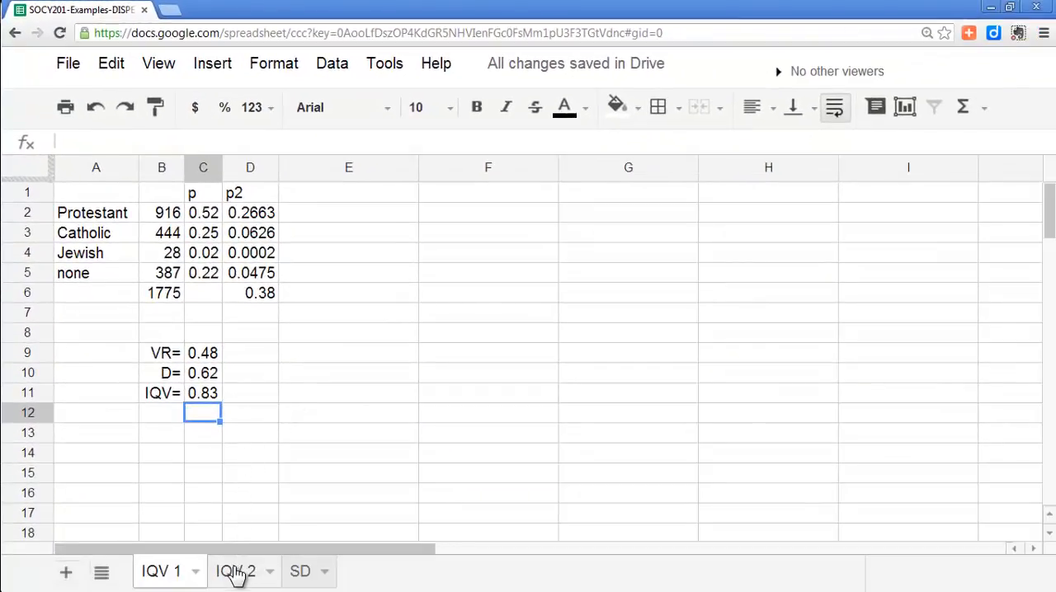
# - Check the IQV 2 sheet, then switch to the SD sheet with the childs data
pyautogui.click(236, 571)
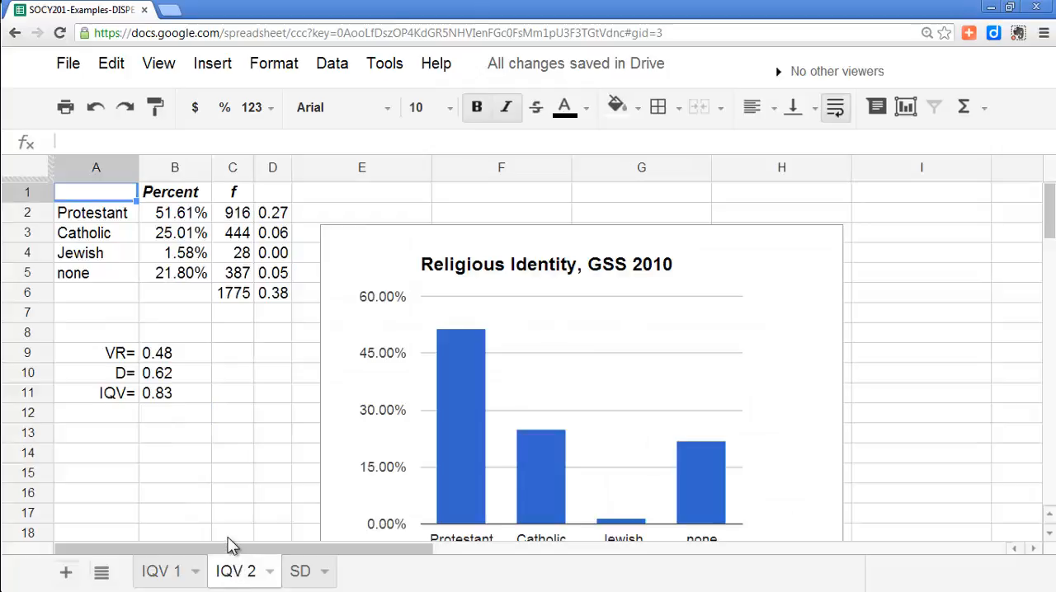
pyautogui.moveTo(213, 533)
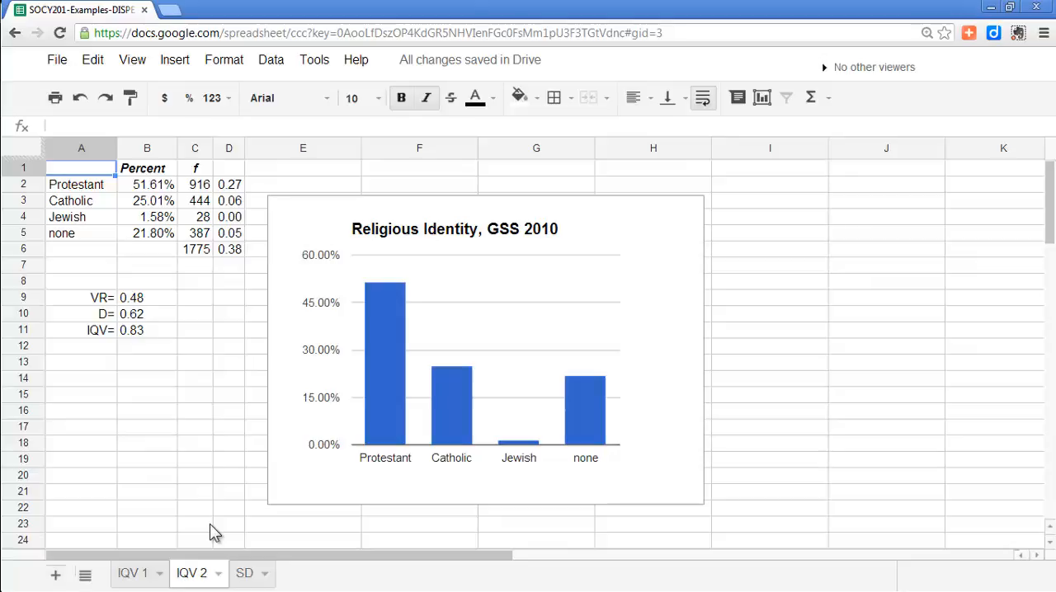
pyautogui.click(217, 576)
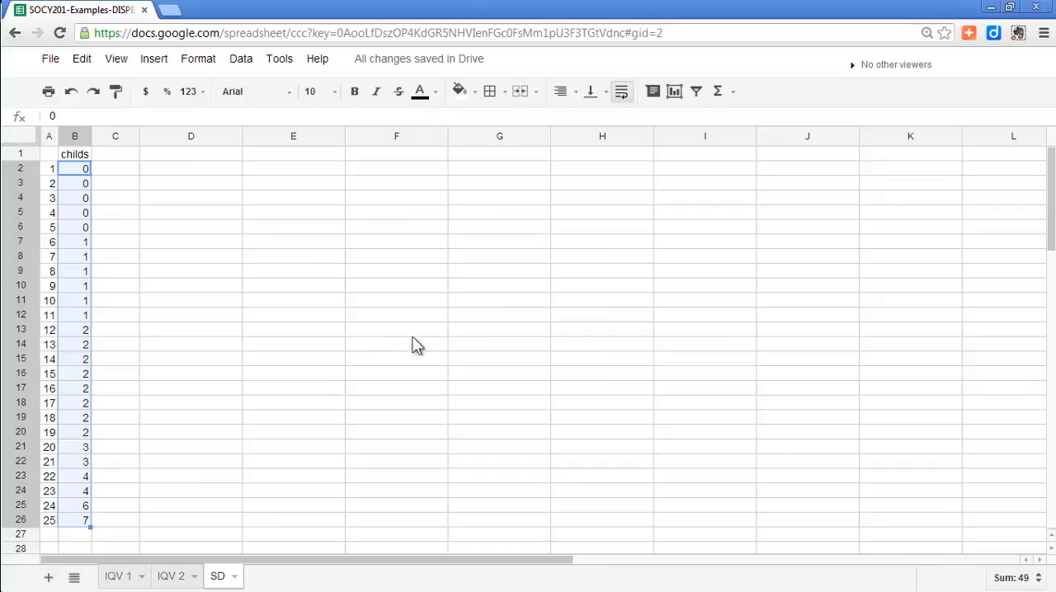
pyautogui.moveTo(718, 92)
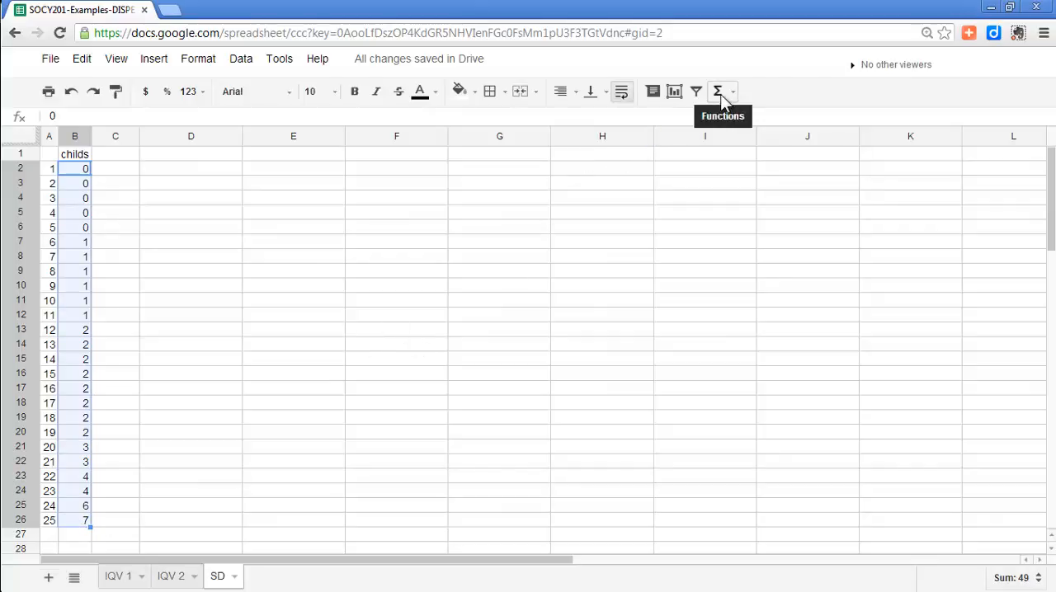
# - Average the 25 childs values in B2:B26 with the AVERAGE quick function, giving 1.96
pyautogui.click(717, 92)
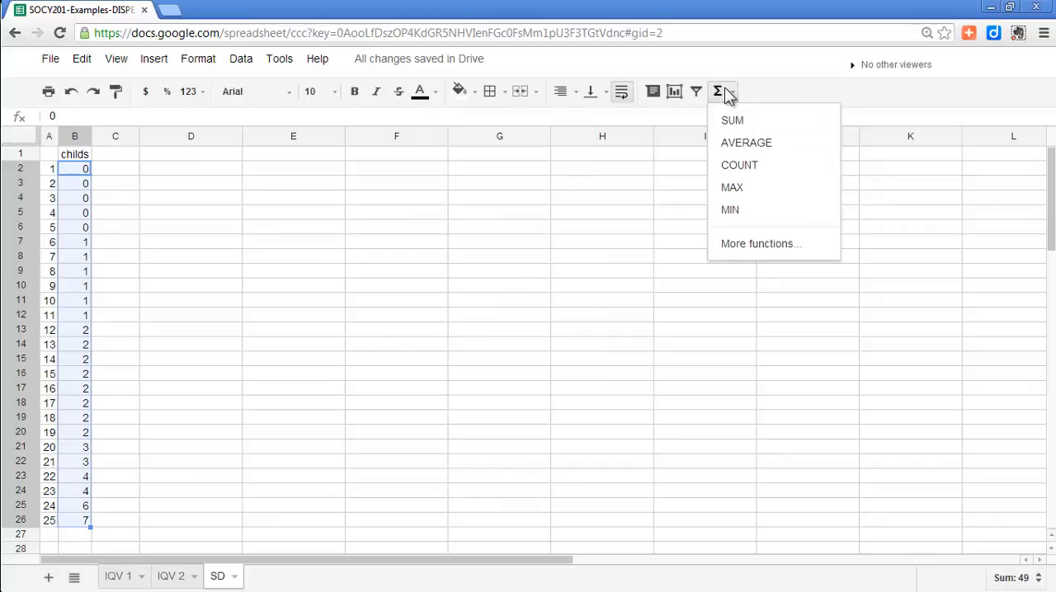
pyautogui.click(746, 142)
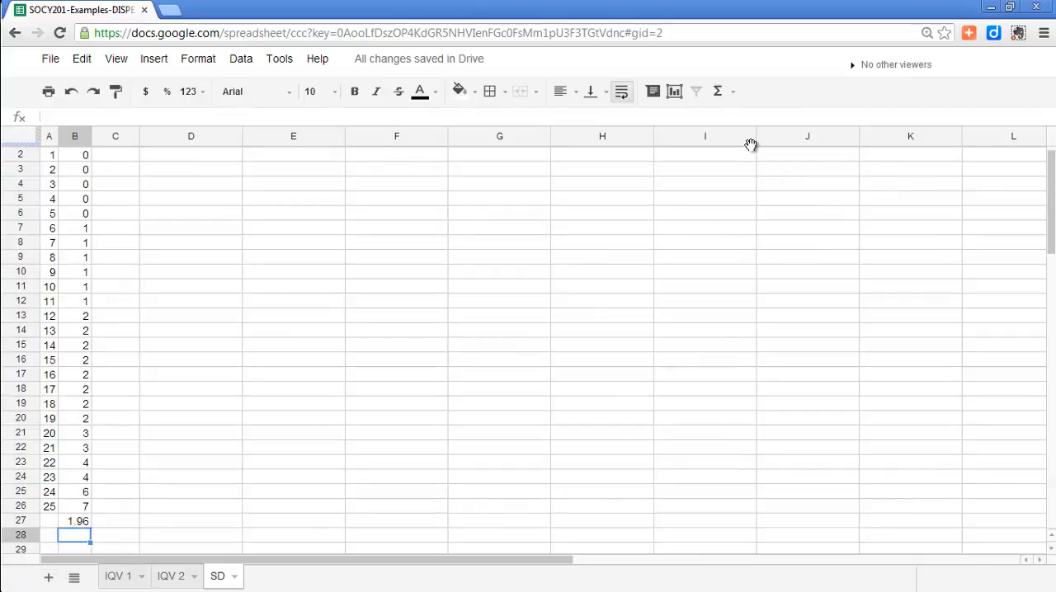
pyautogui.moveTo(475, 23)
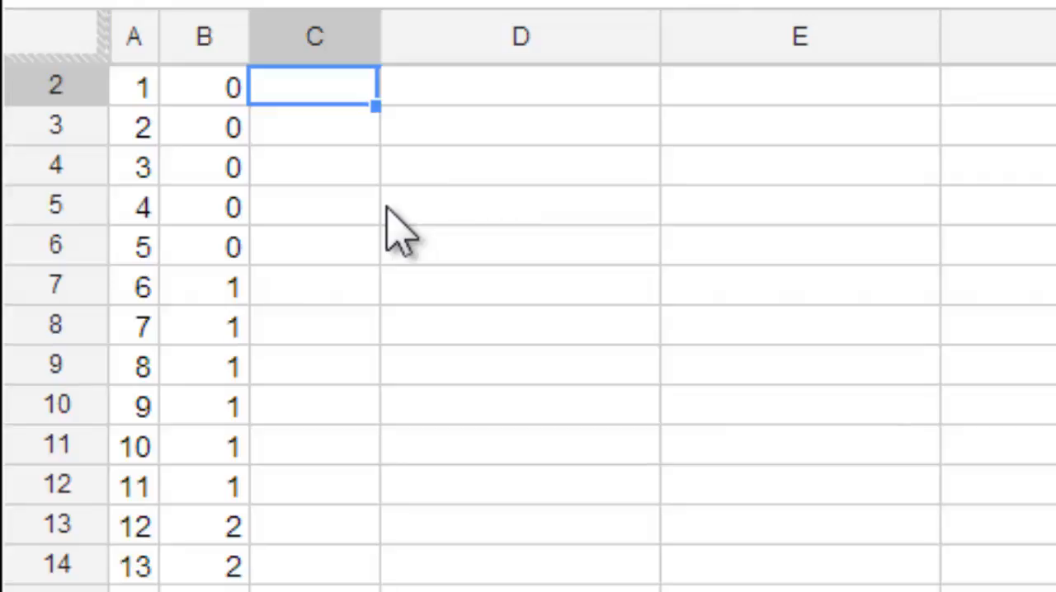
# - Enter =(B2-$B$27)^2 in C2, squaring each value's deviation from the locked mean
pyautogui.write('=(B2-B4')
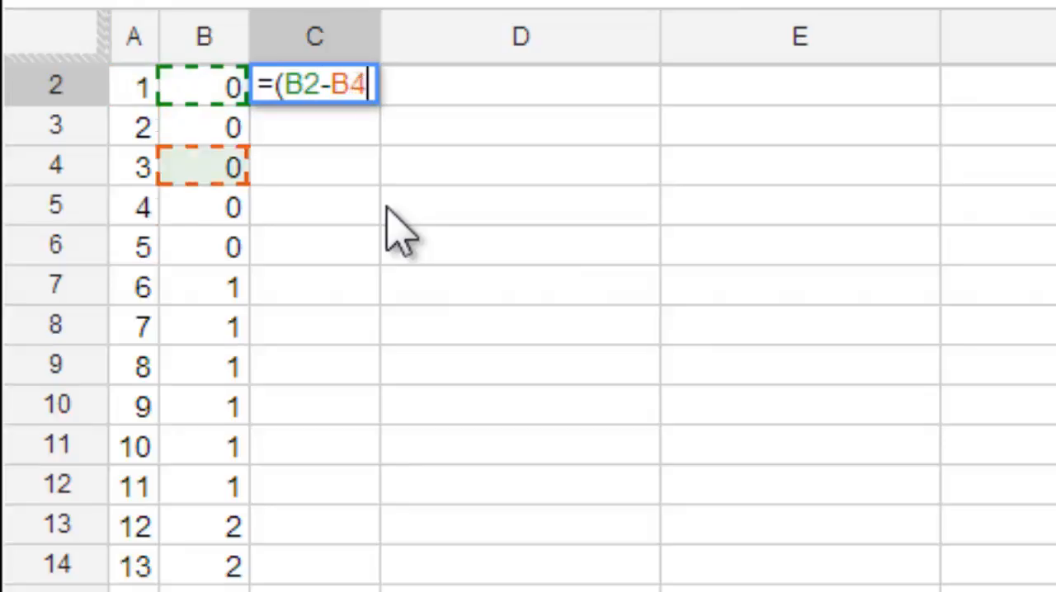
pyautogui.write('7')
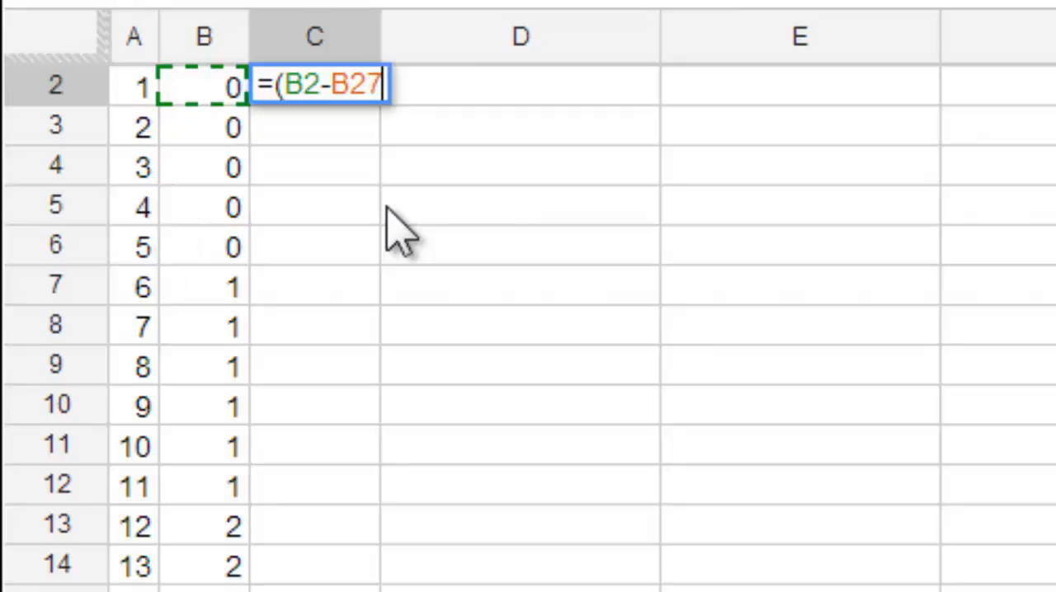
pyautogui.press('f4')
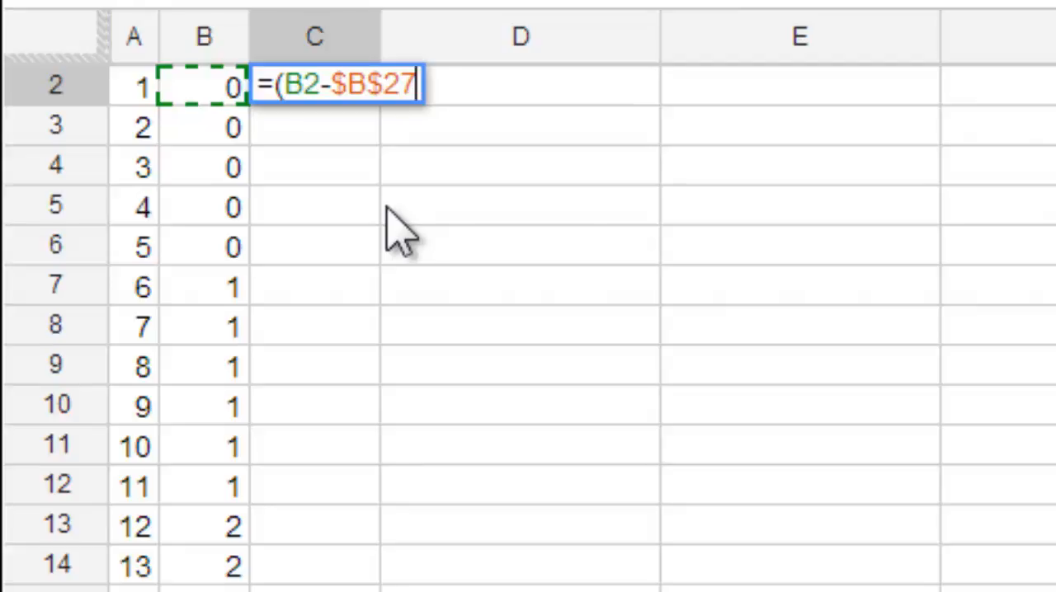
pyautogui.write(')')
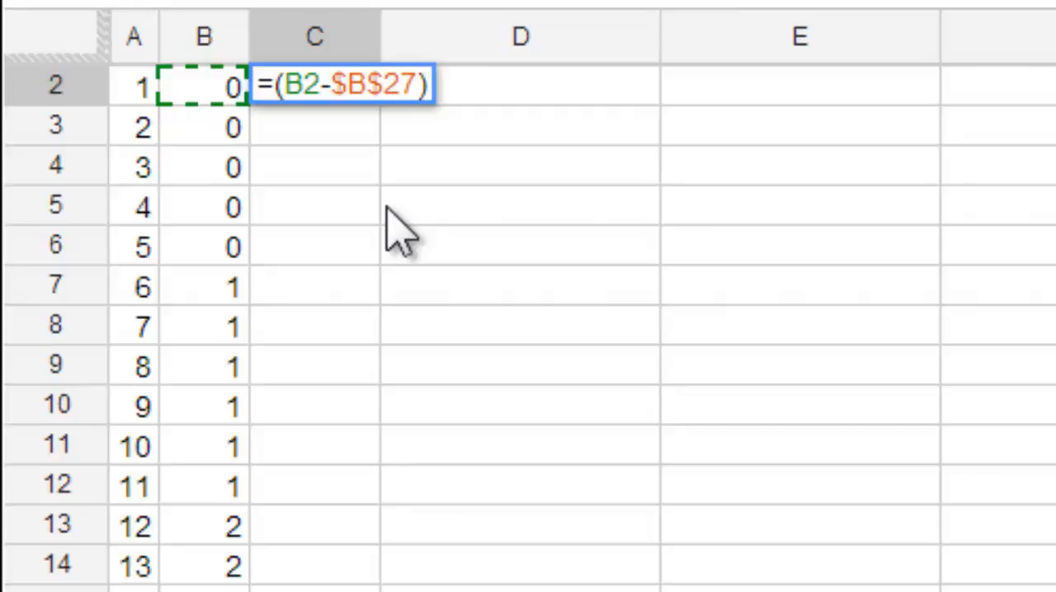
pyautogui.write('^2')
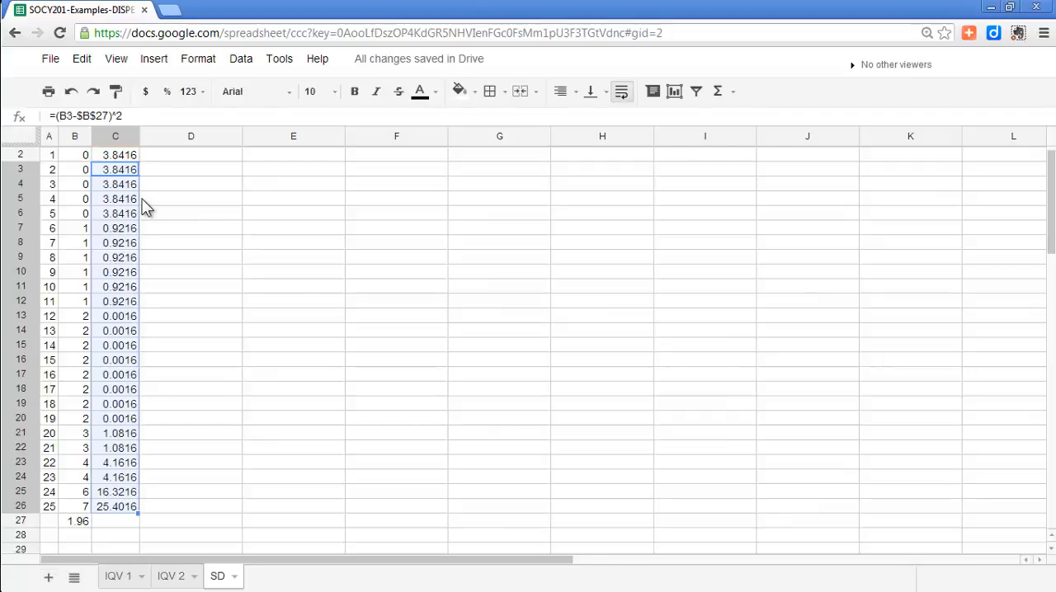
# - Sum the squared deviations C2:C26 with the SUM quick function, giving 76.96
pyautogui.click(114, 154)
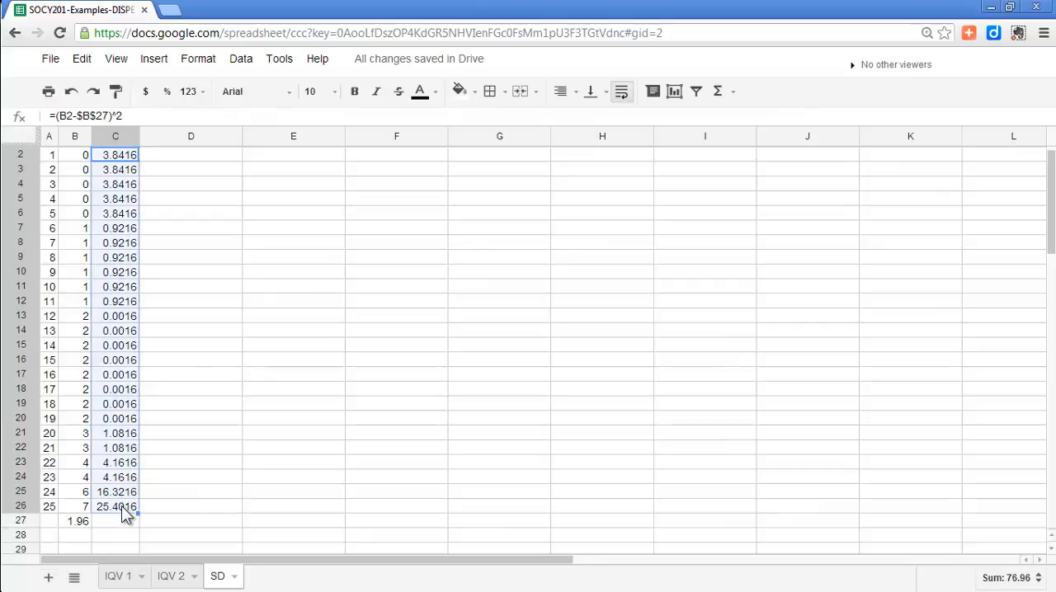
pyautogui.click(718, 91)
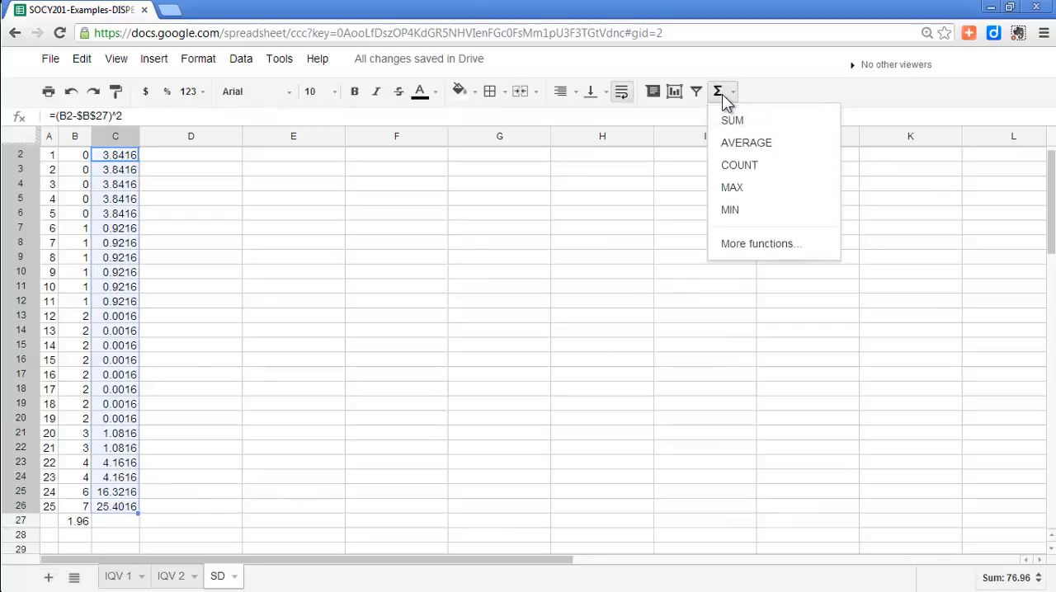
pyautogui.click(732, 120)
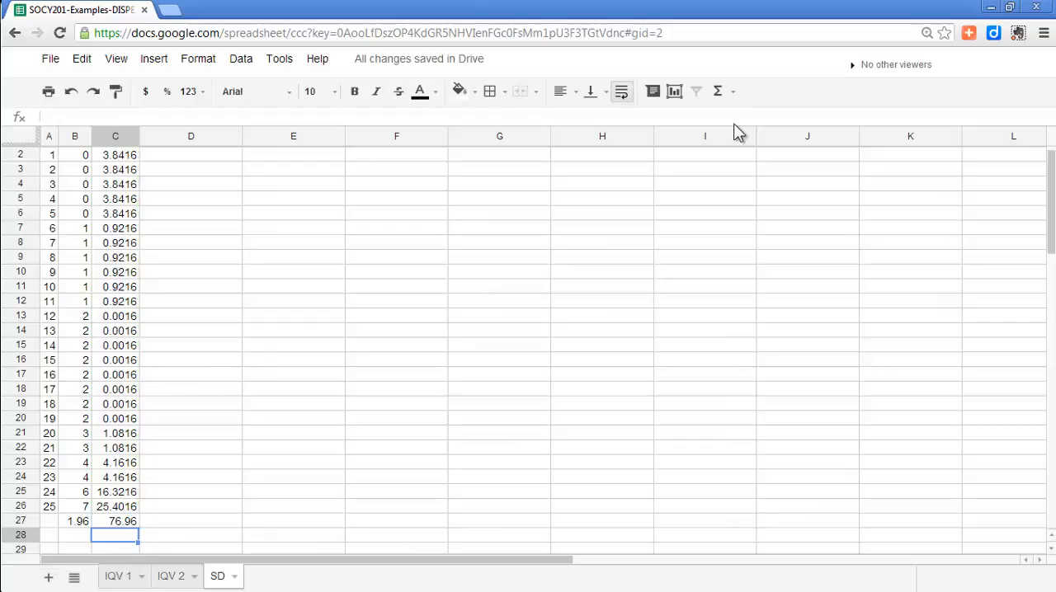
pyautogui.click(396, 169)
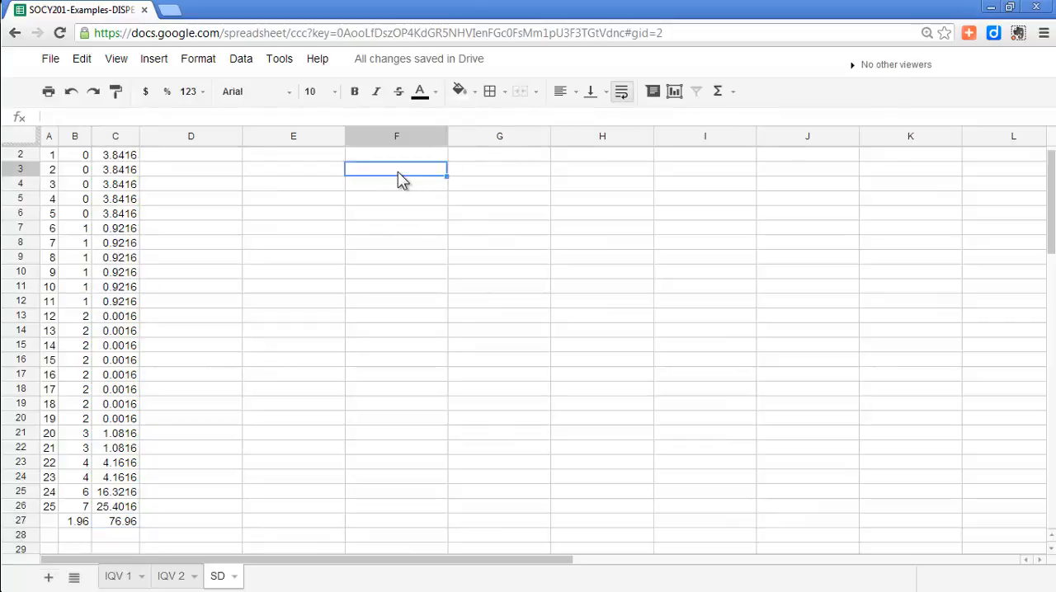
# - Label F3 var= and compute =C27/24 beside it, giving 3.20666666666667
pyautogui.write('var=')
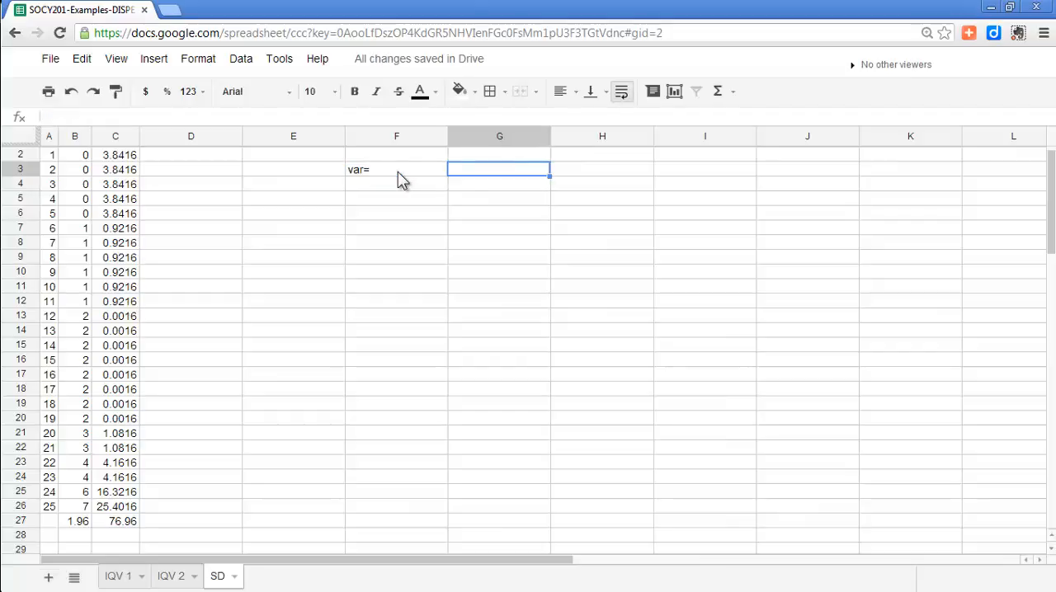
pyautogui.write('=C27')
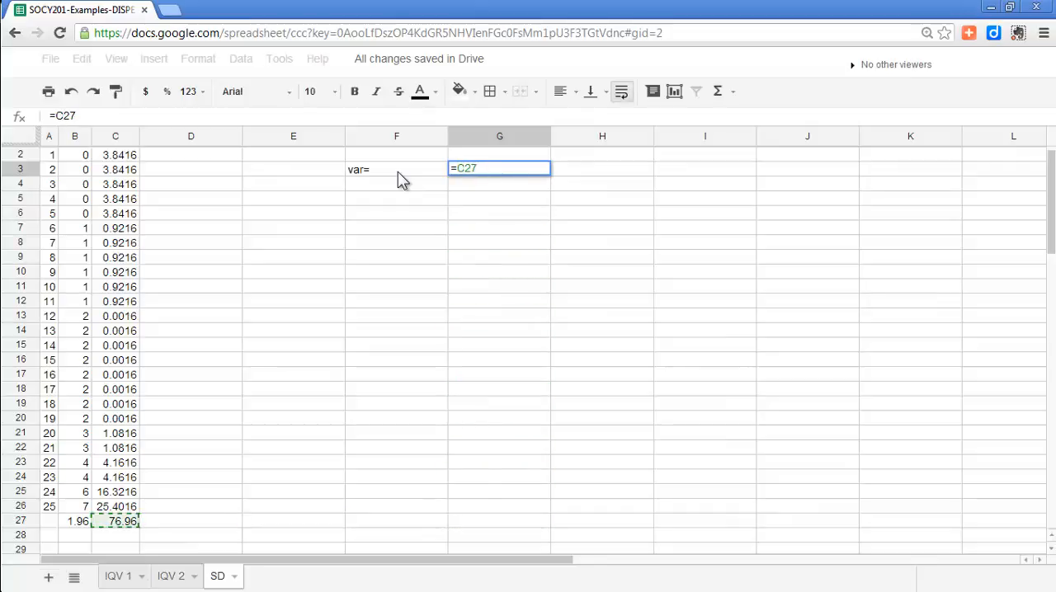
pyautogui.write('/')
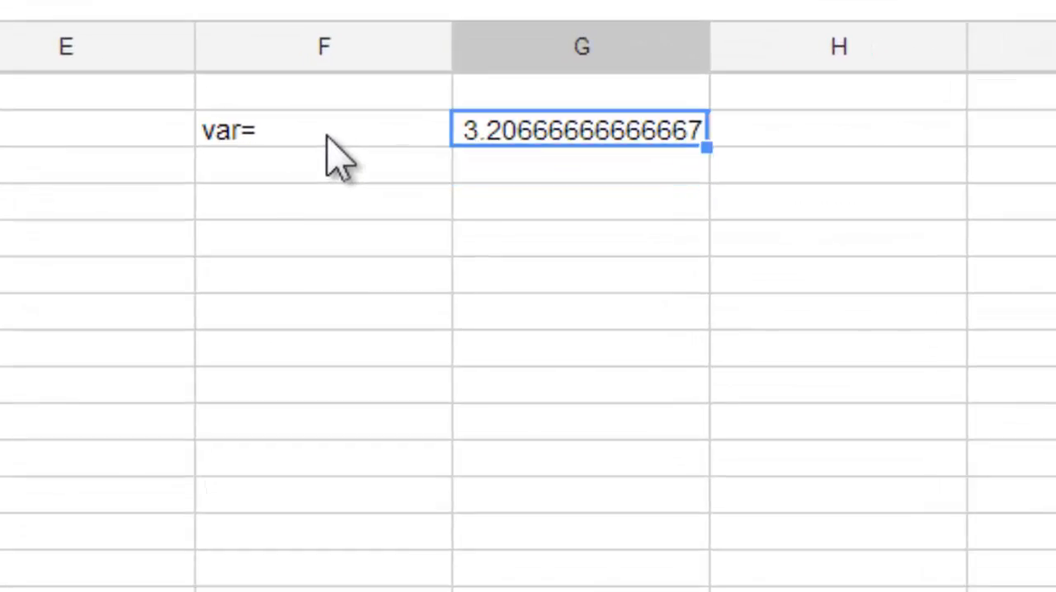
# - Label F4 sd and compute =G3^.5 beside it, giving 1.79071680247511
pyautogui.write('sd')
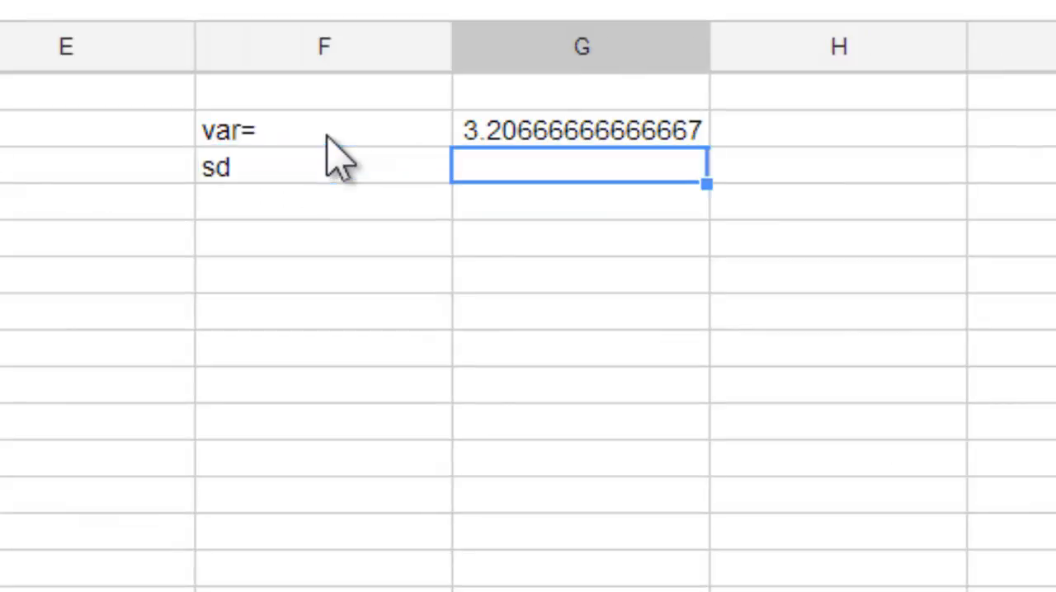
pyautogui.write('=G3')
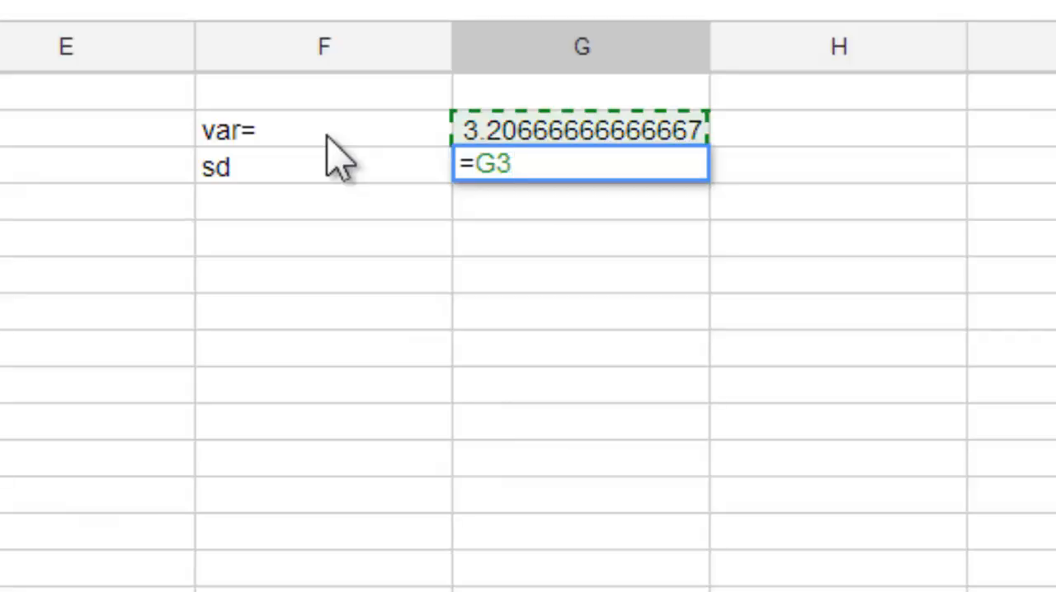
pyautogui.write('^.5')
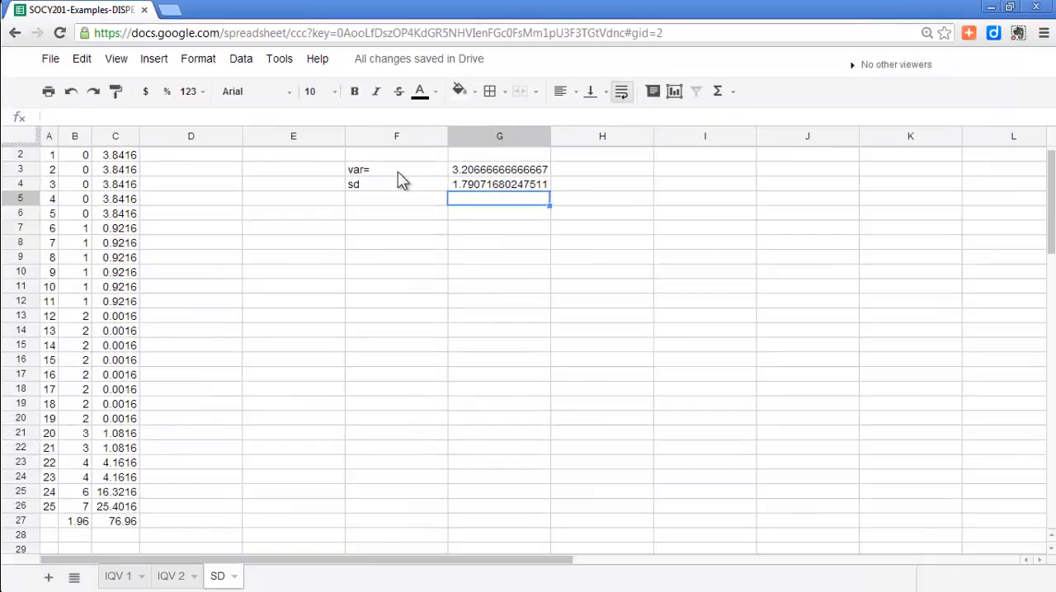
pyautogui.rightClick(500, 212)
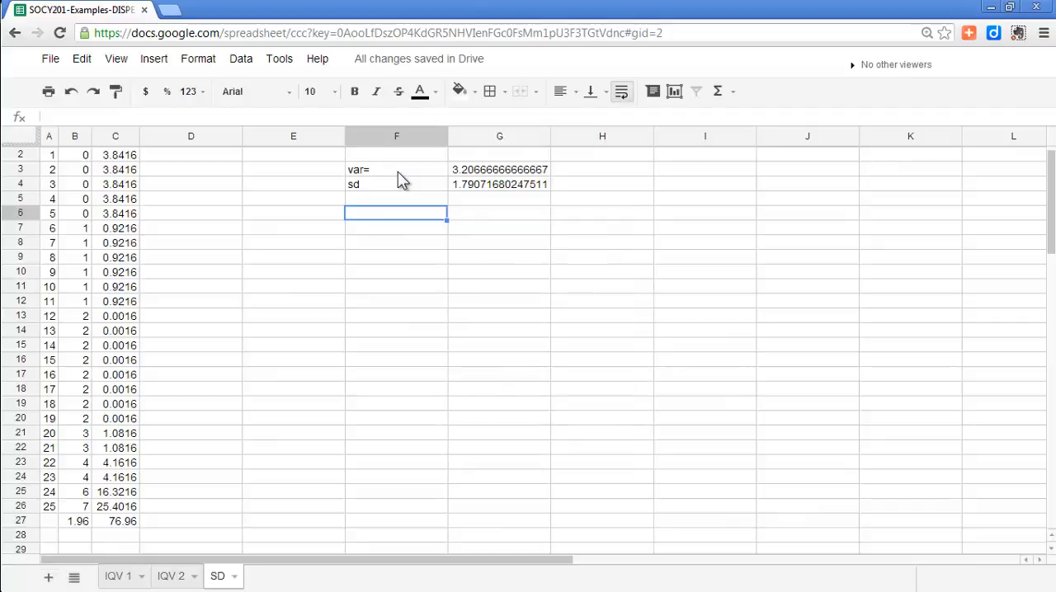
# - Add a var= row using =VAR(B2:B26), giving 3.20666666666667, and an sd= label below
pyautogui.write('var=')
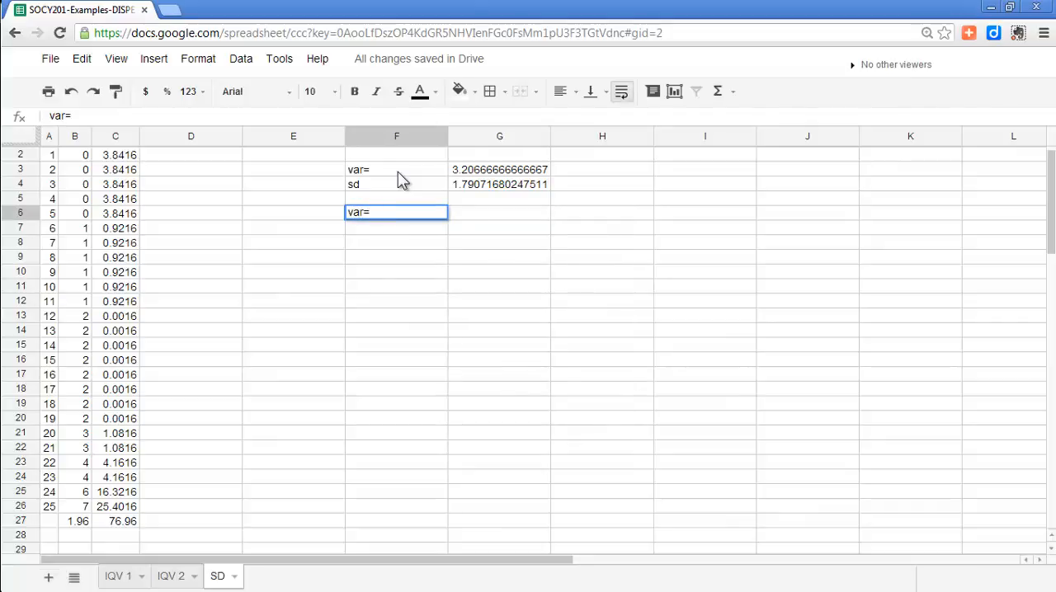
pyautogui.click(499, 213)
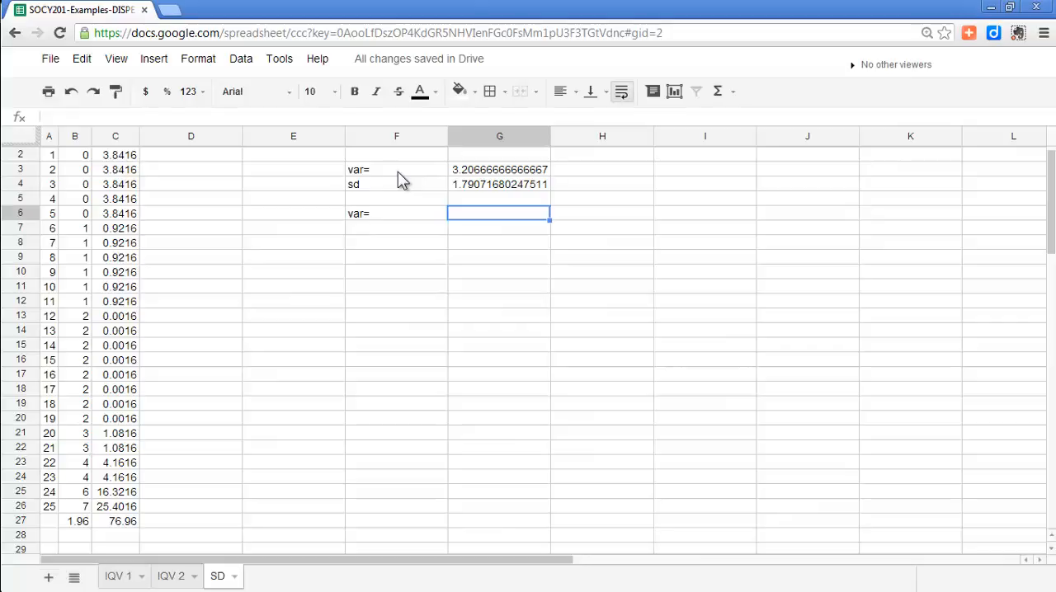
pyautogui.write('=')
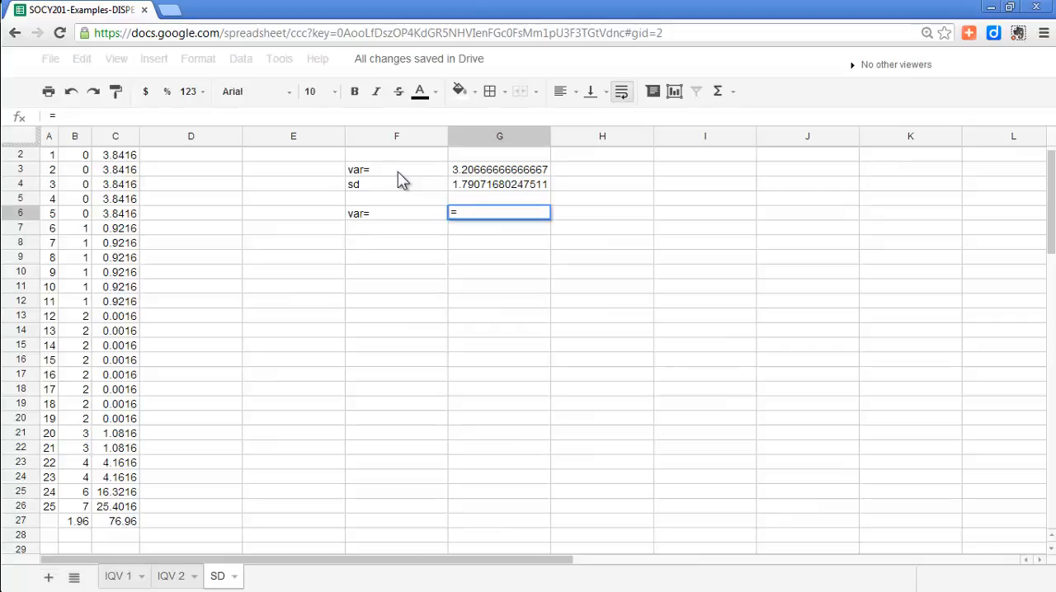
pyautogui.write('var')
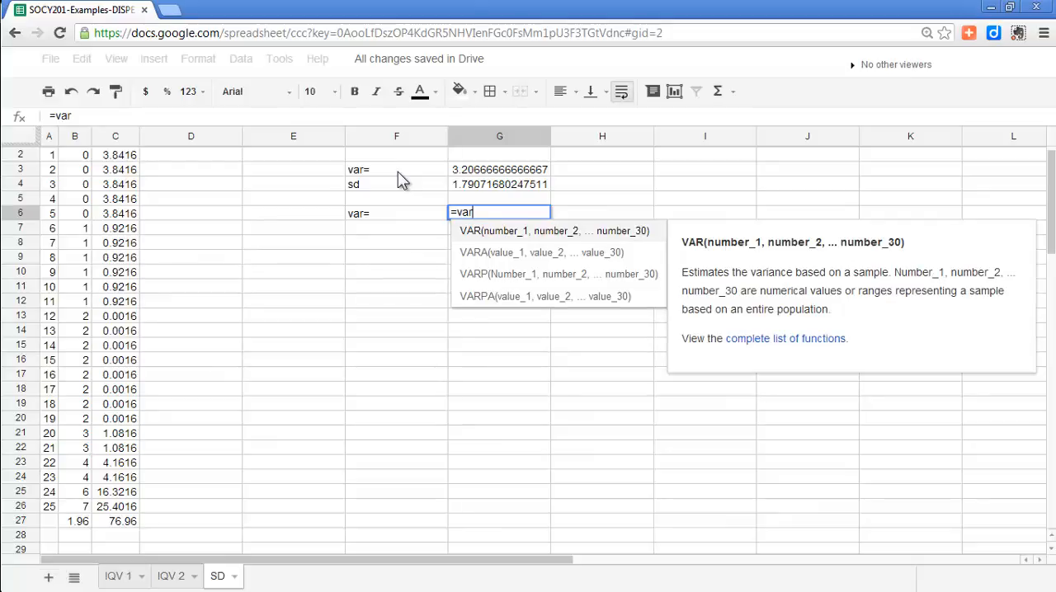
pyautogui.write('(')
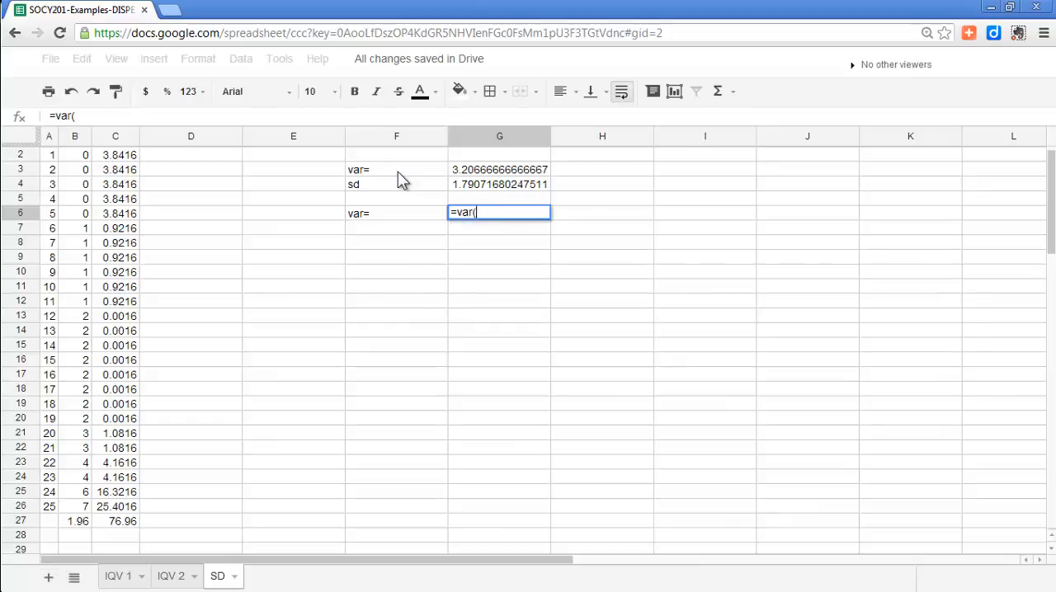
pyautogui.click(115, 213)
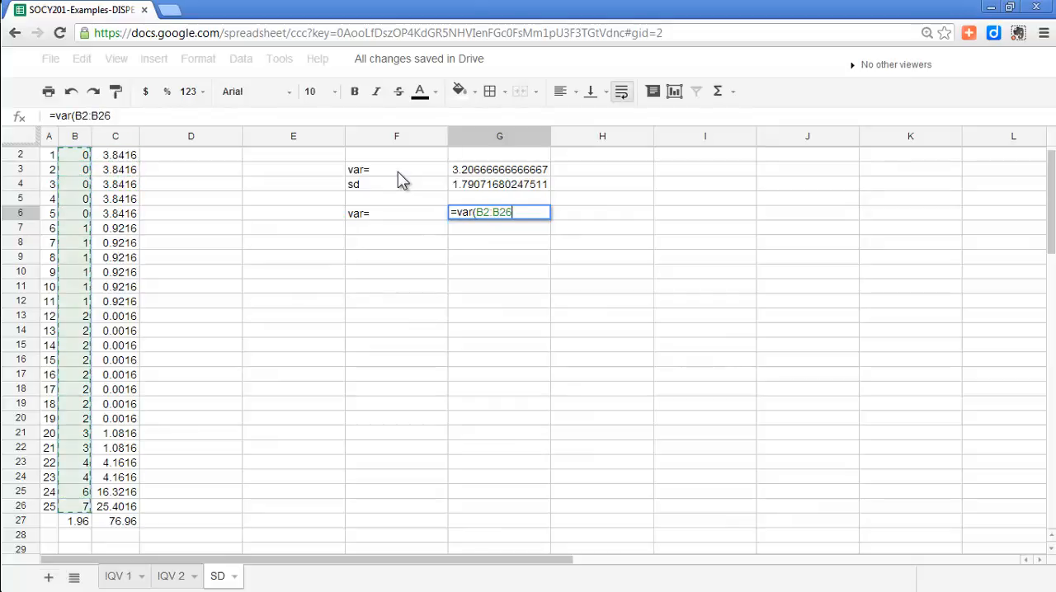
pyautogui.press('enter')
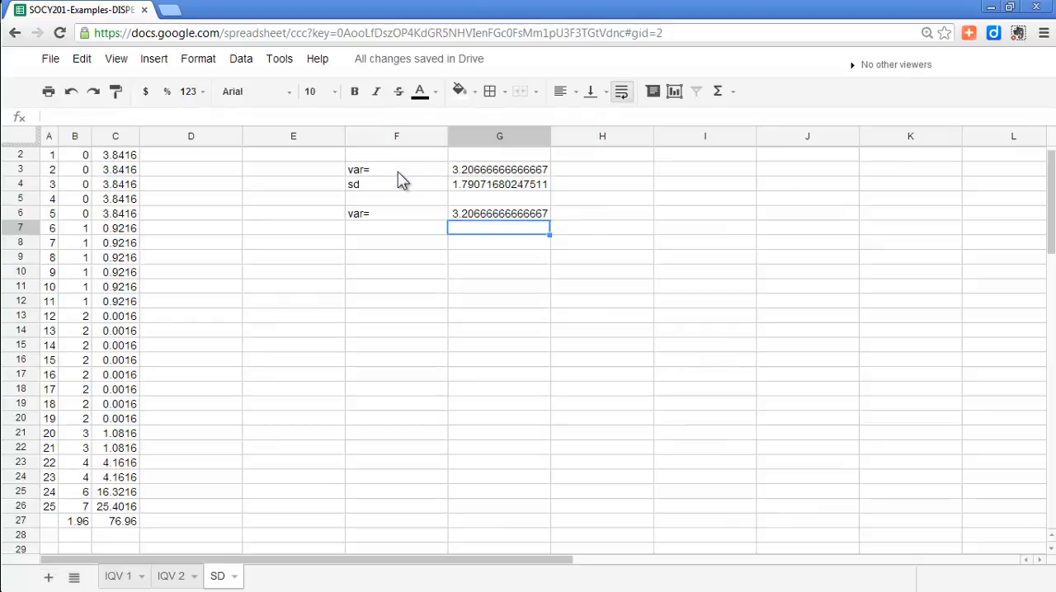
pyautogui.write('sd')
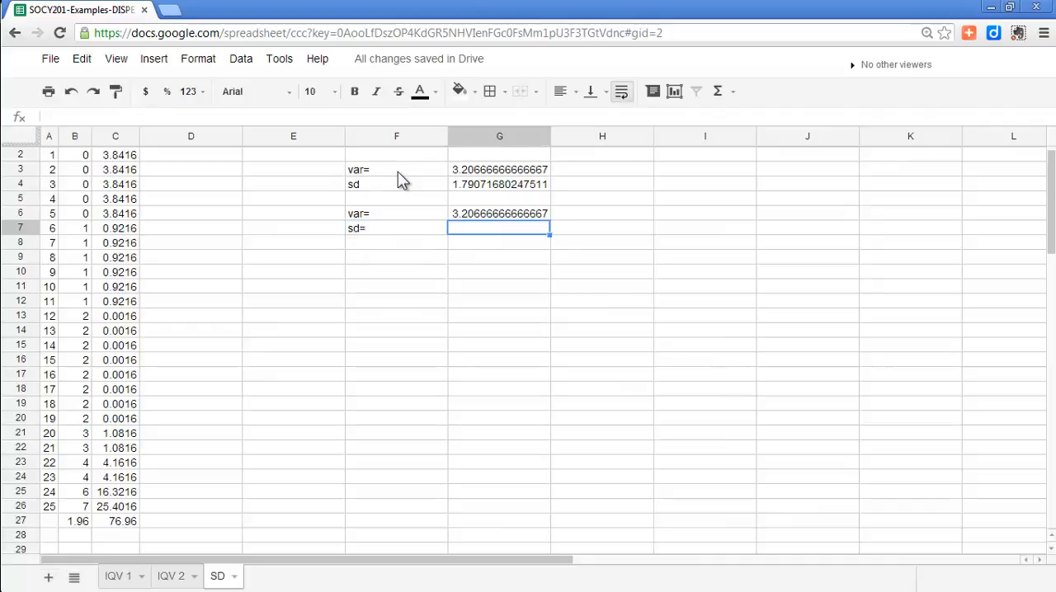
# - Enter =STDEV(B2:B26) beside sd=, giving 1.79071680247511
pyautogui.write('=')
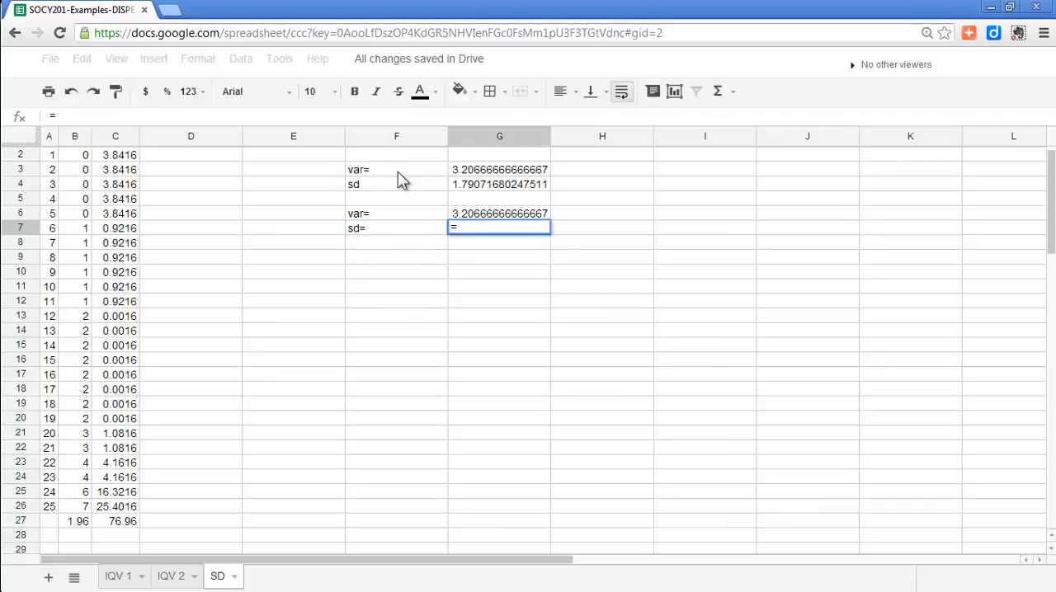
pyautogui.write('stdev')
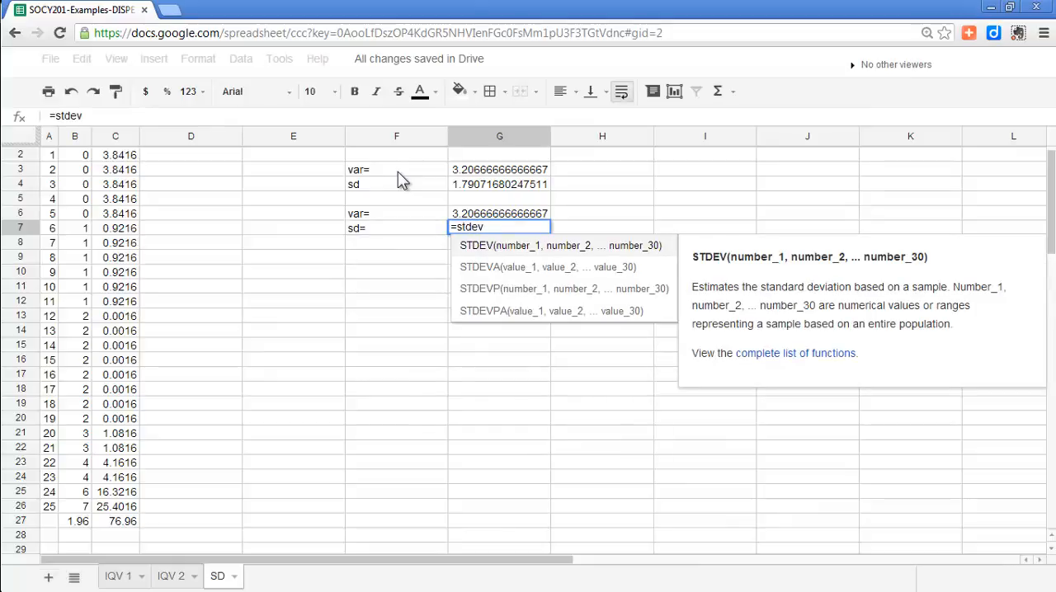
pyautogui.write('(')
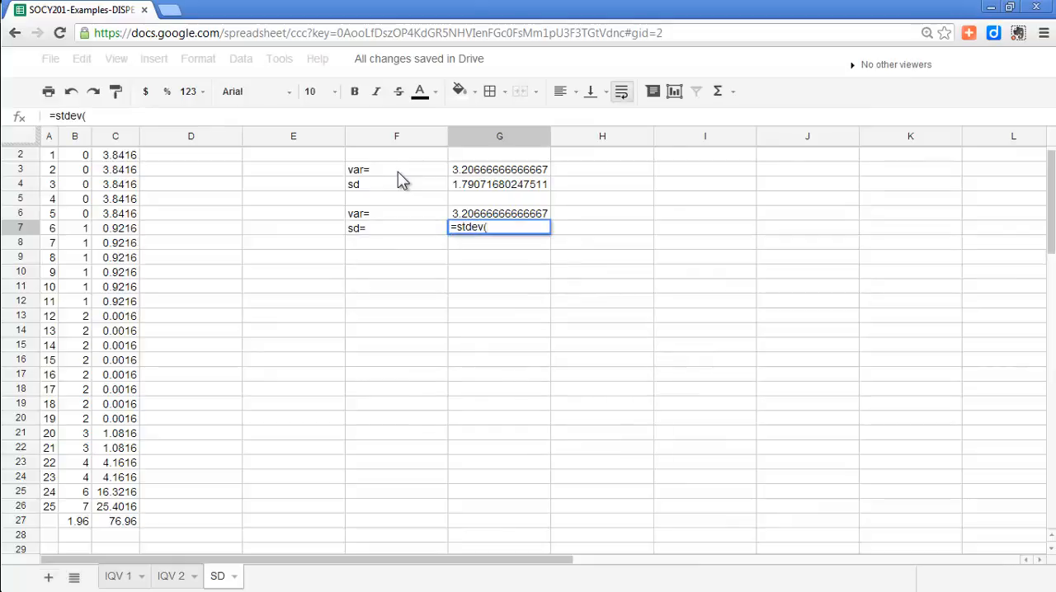
pyautogui.click(75, 169)
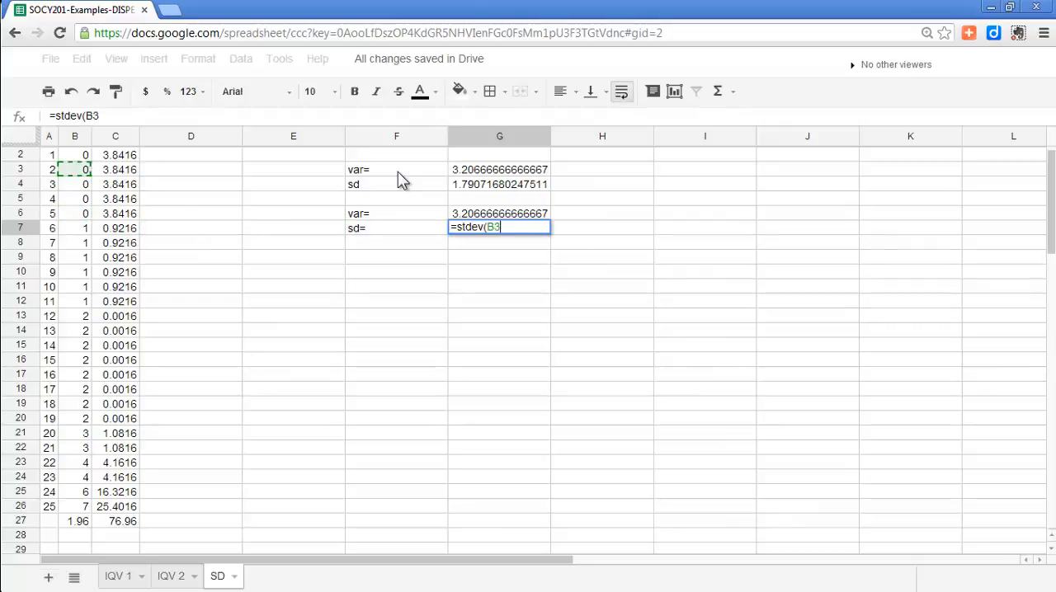
pyautogui.moveTo(75, 155); pyautogui.dragTo(75, 477)
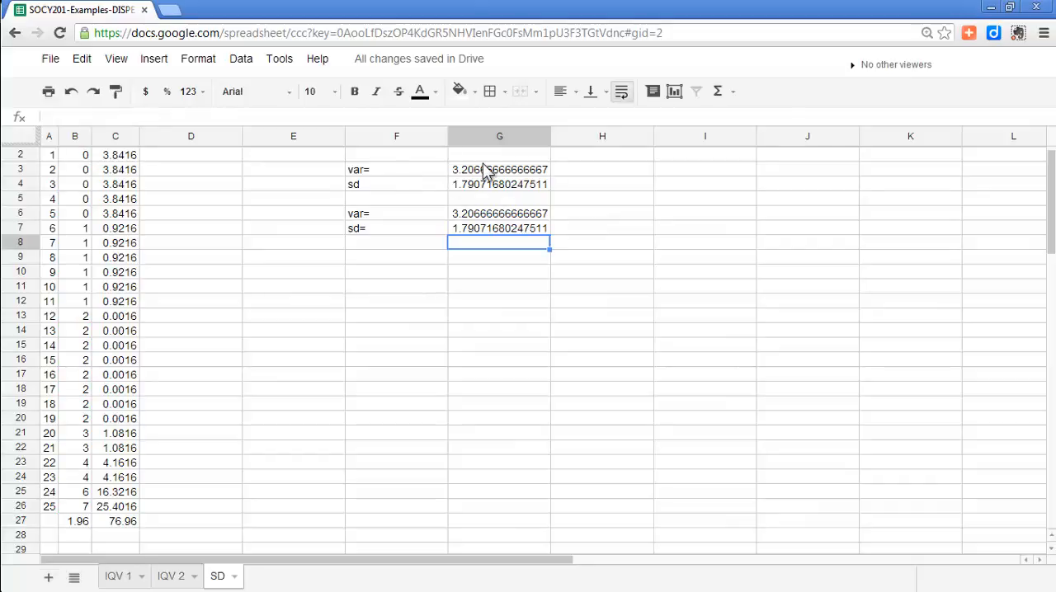
pyautogui.moveTo(550, 136); pyautogui.dragTo(449, 137)
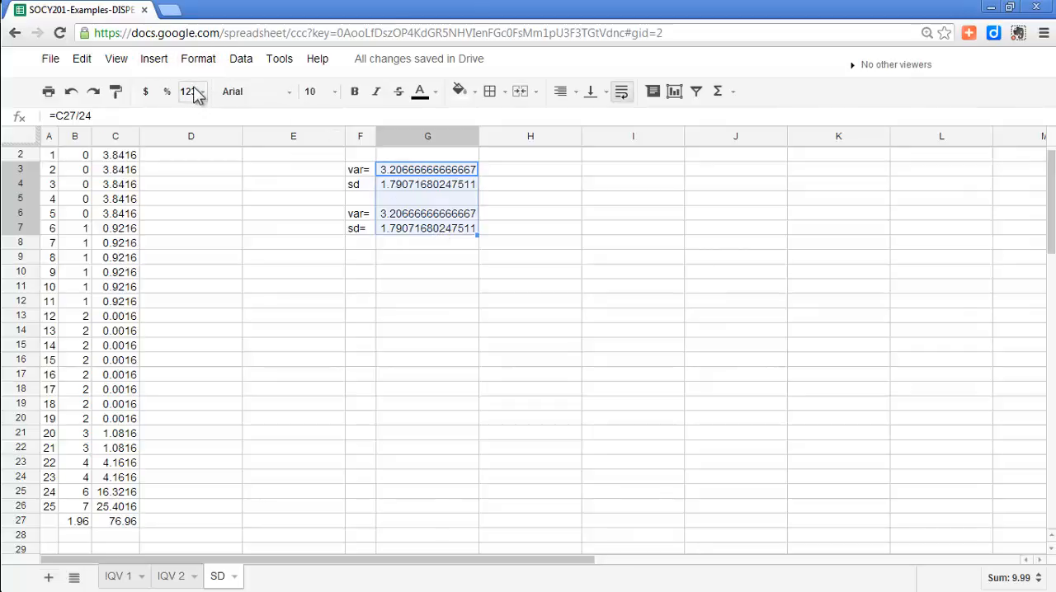
# - Show the four variance and sd results with two decimals: 3.21, 1.79, 3.21, 1.79
pyautogui.click(191, 91)
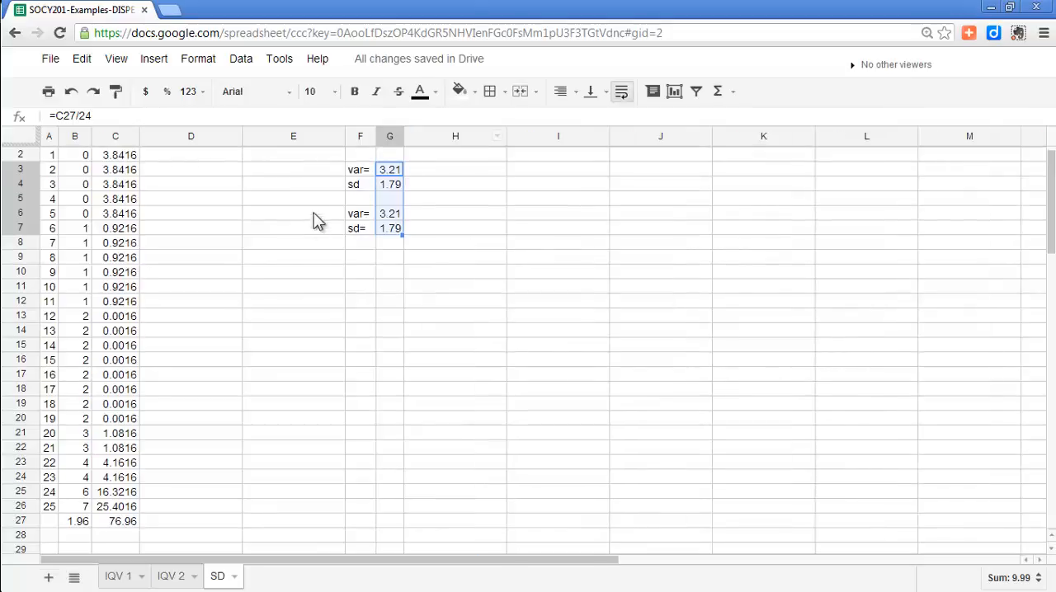
pyautogui.click(359, 169)
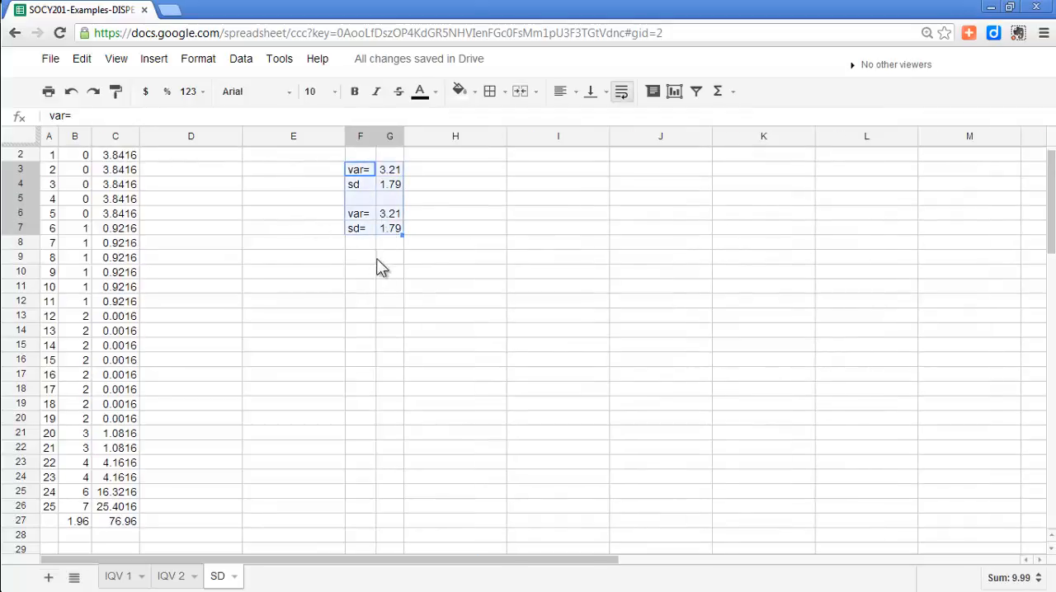
pyautogui.click(293, 199)
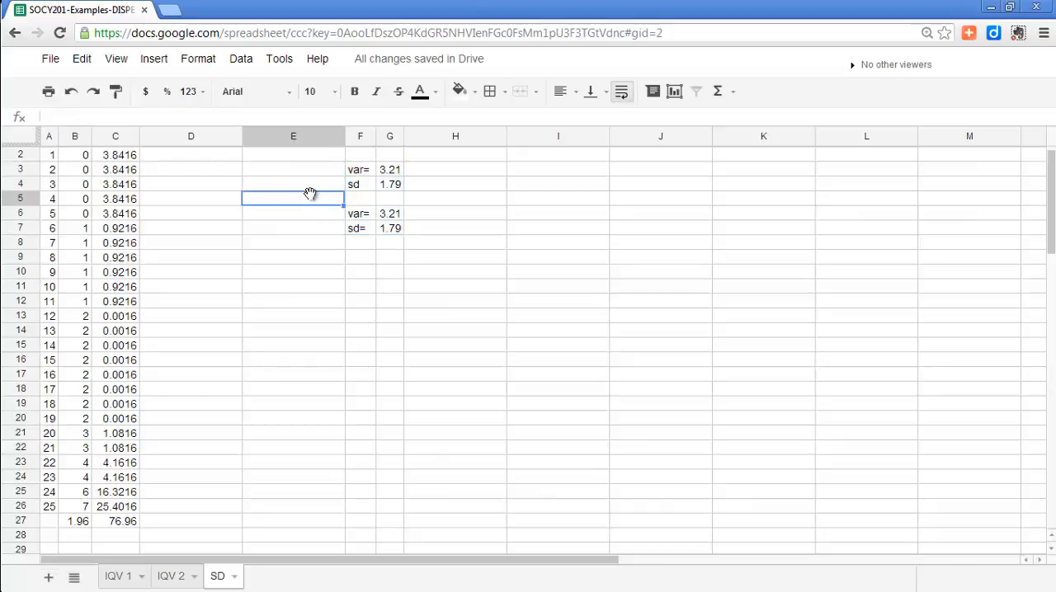